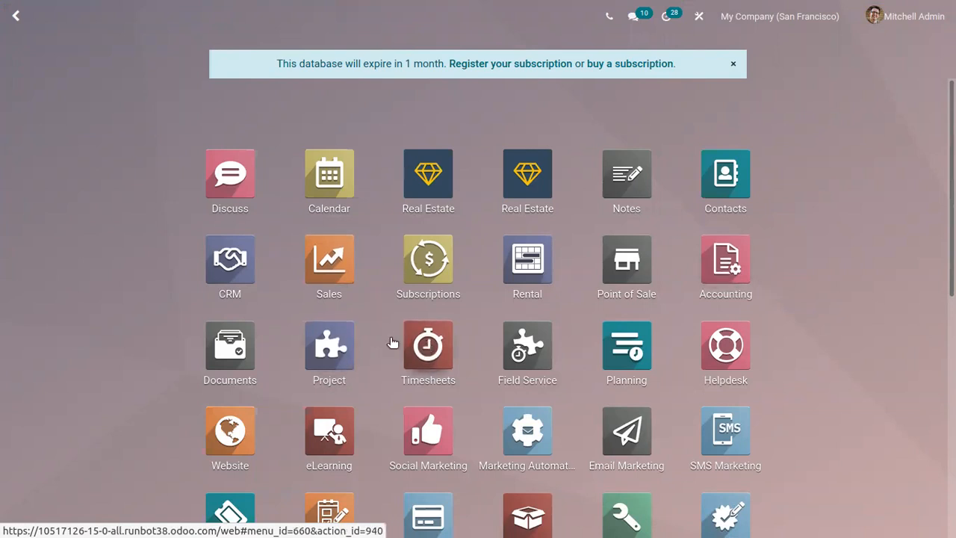
mouse_move(428, 380)
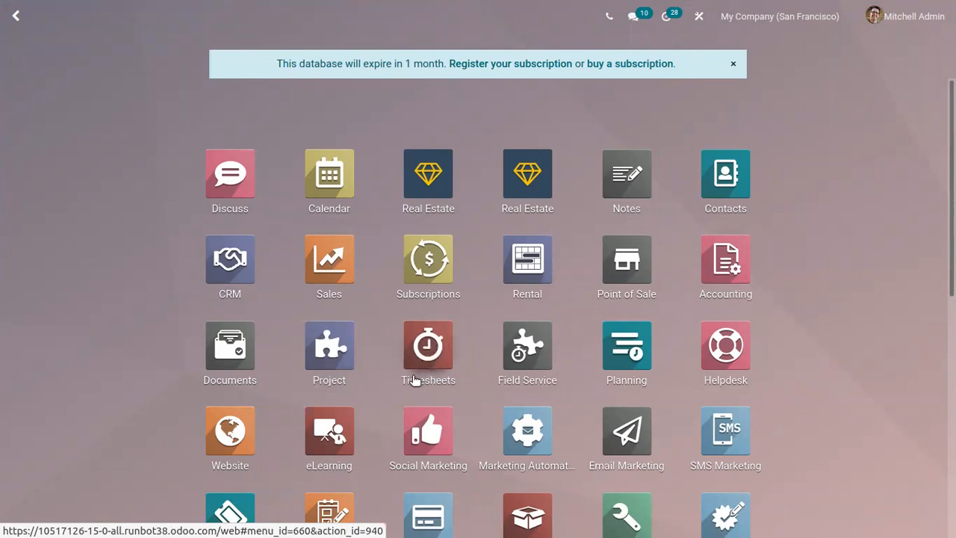
mouse_move(284, 222)
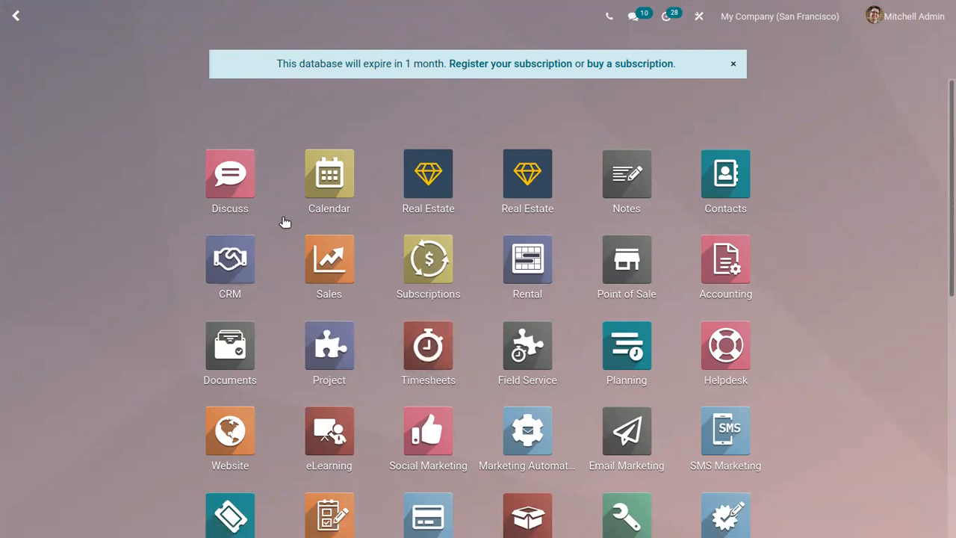
mouse_move(157, 325)
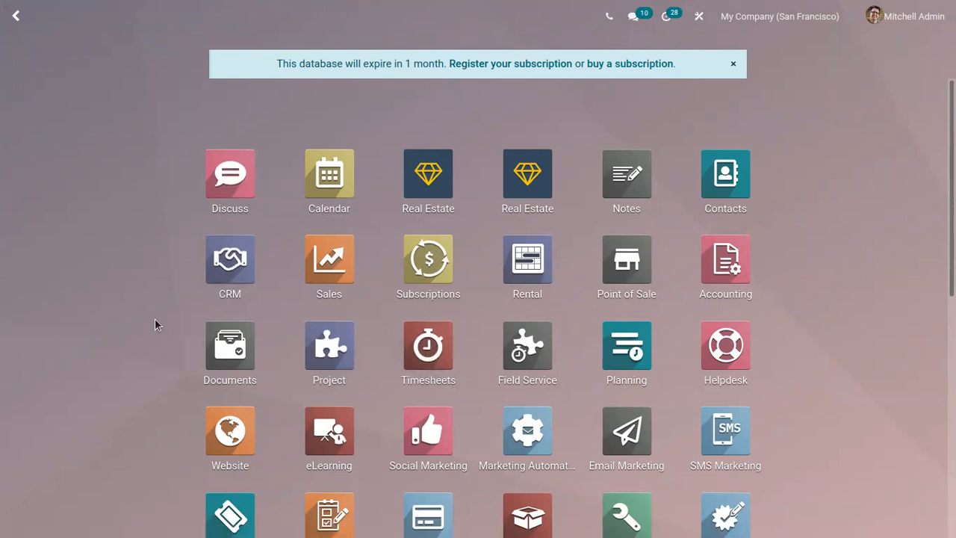
mouse_move(653, 249)
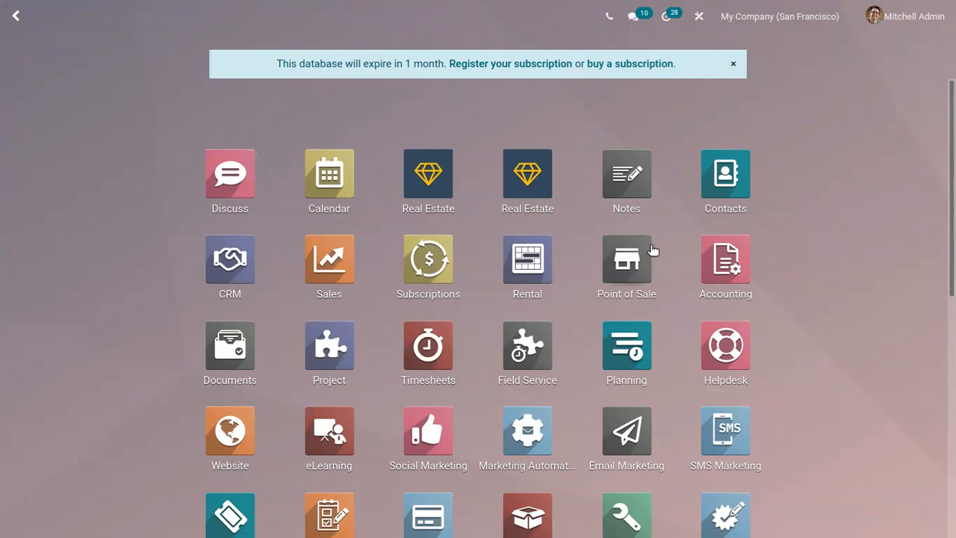
mouse_move(522, 403)
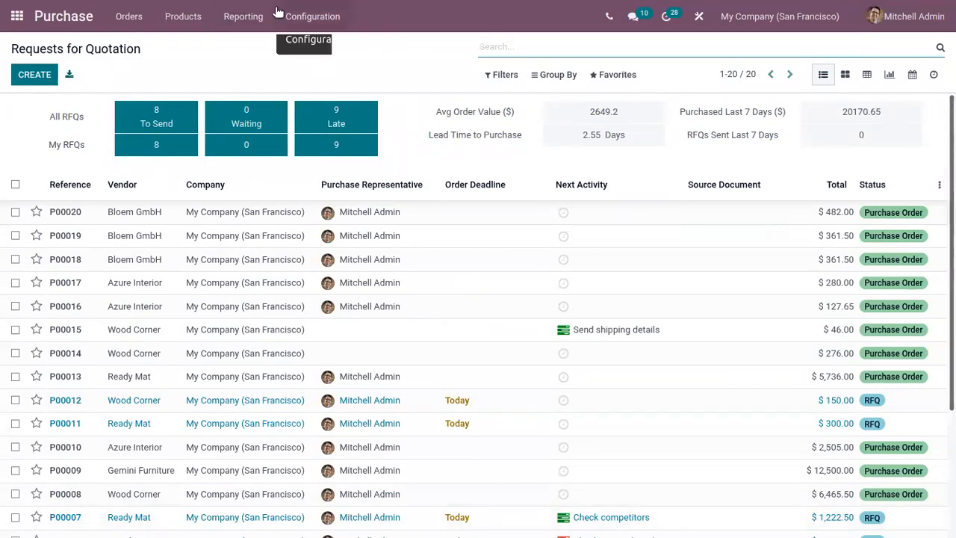
Step: Enable 3-way matching for purchases, receptions and bills in Purchase settings and save
click(312, 16)
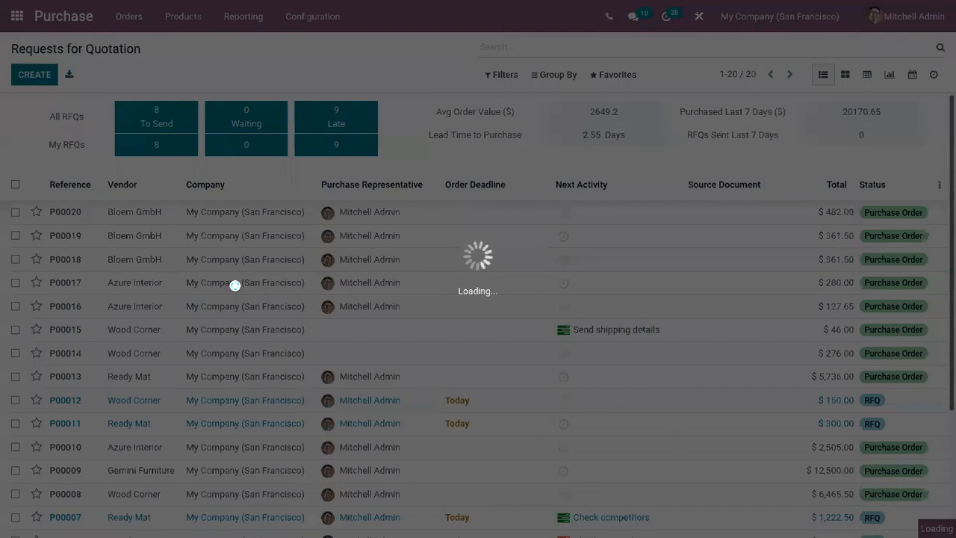
click(312, 16)
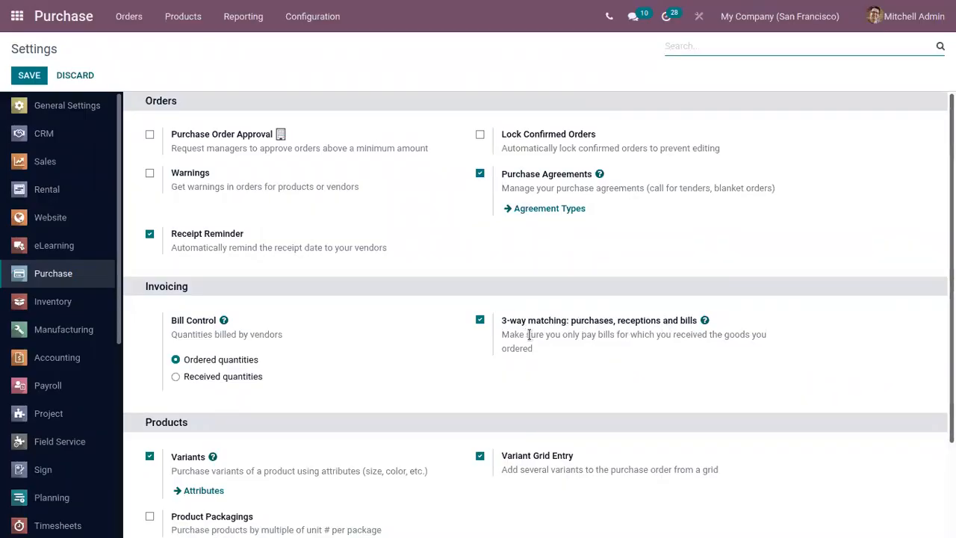
mouse_move(705, 320)
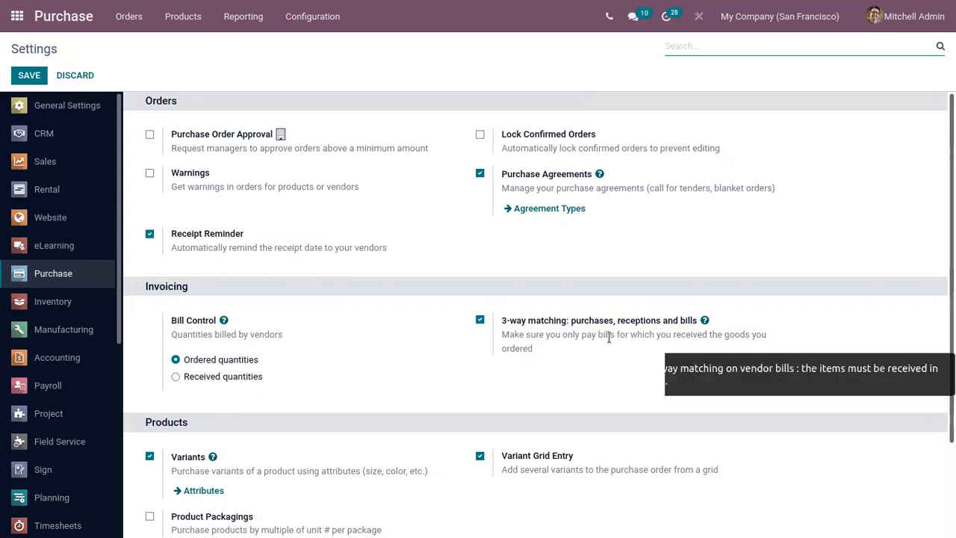
mouse_move(651, 385)
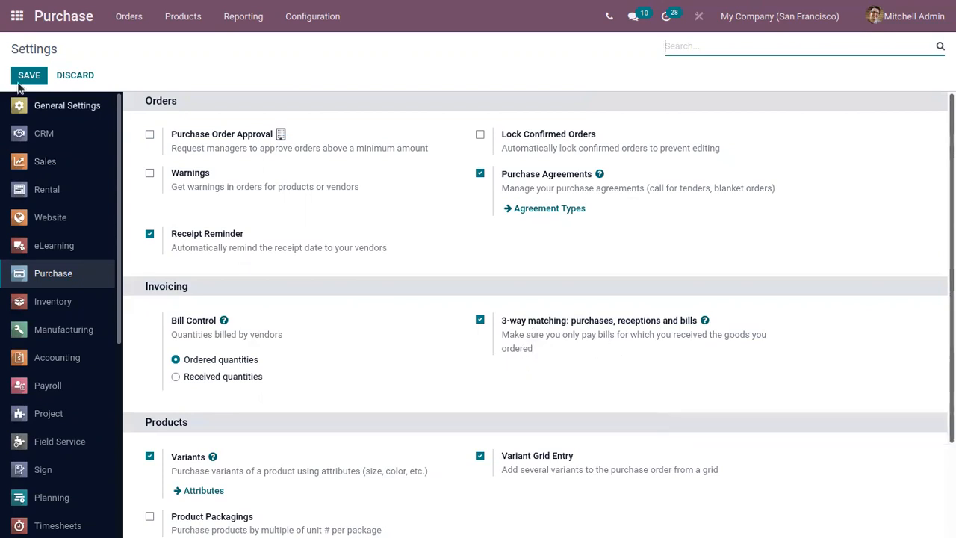
click(128, 16)
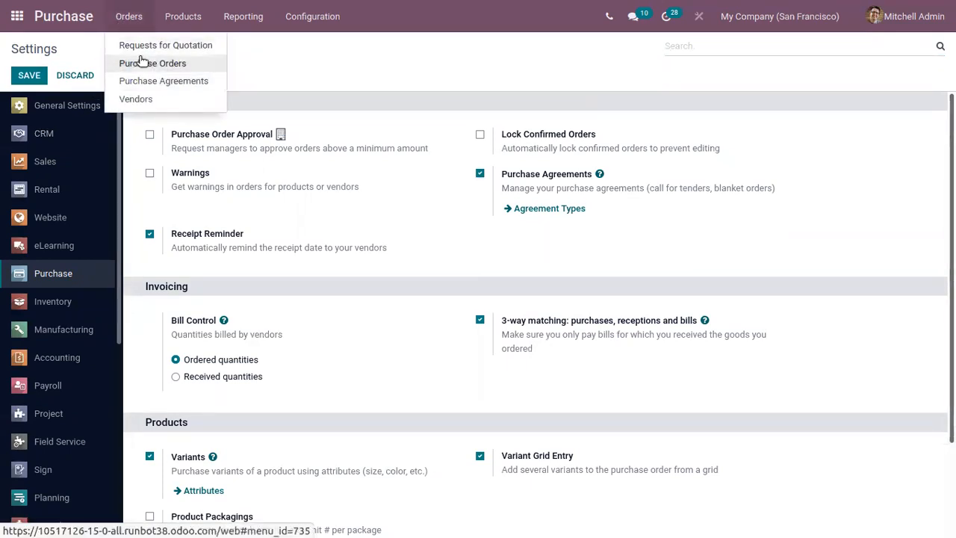
click(151, 63)
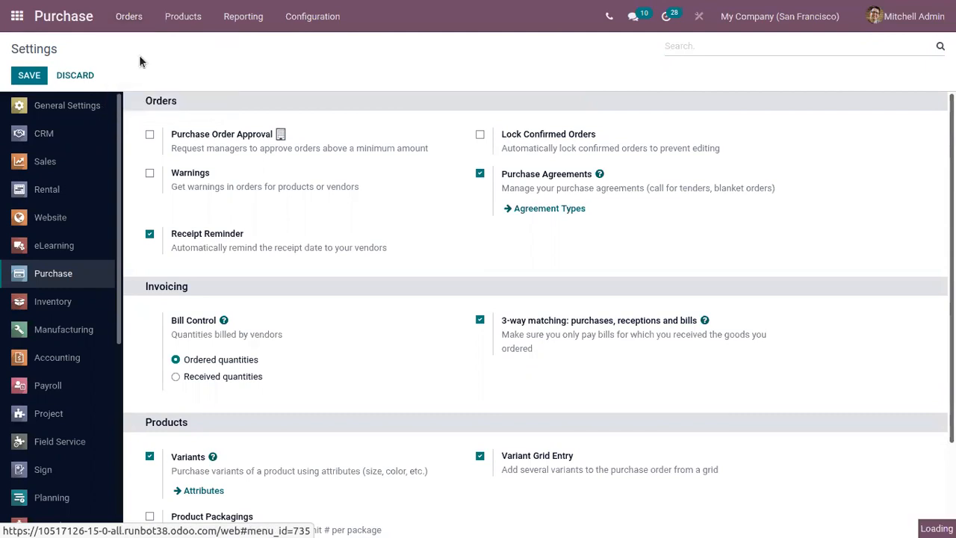
Step: Create an RFQ for Azure Interior with one [E-COM11] Cabinet with Doors at $120.50
click(128, 16)
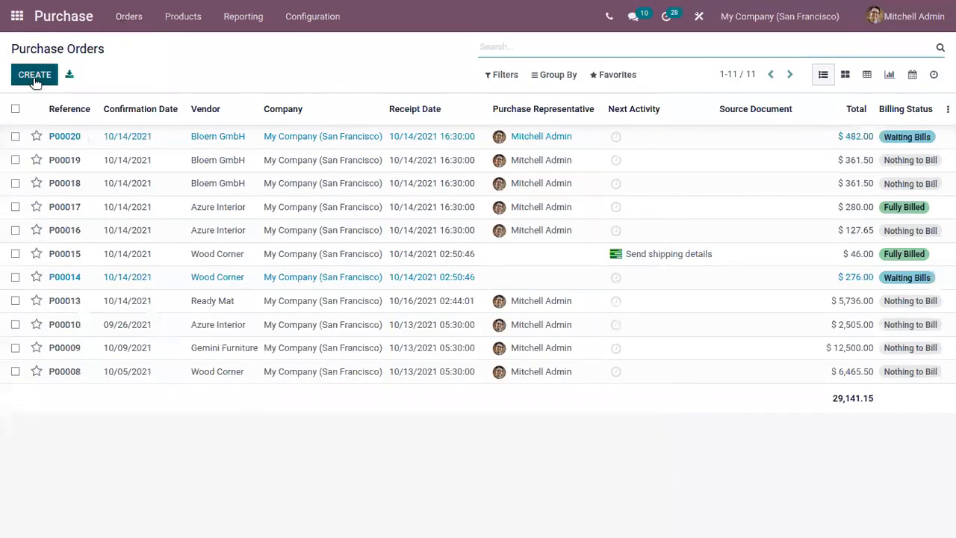
click(34, 74)
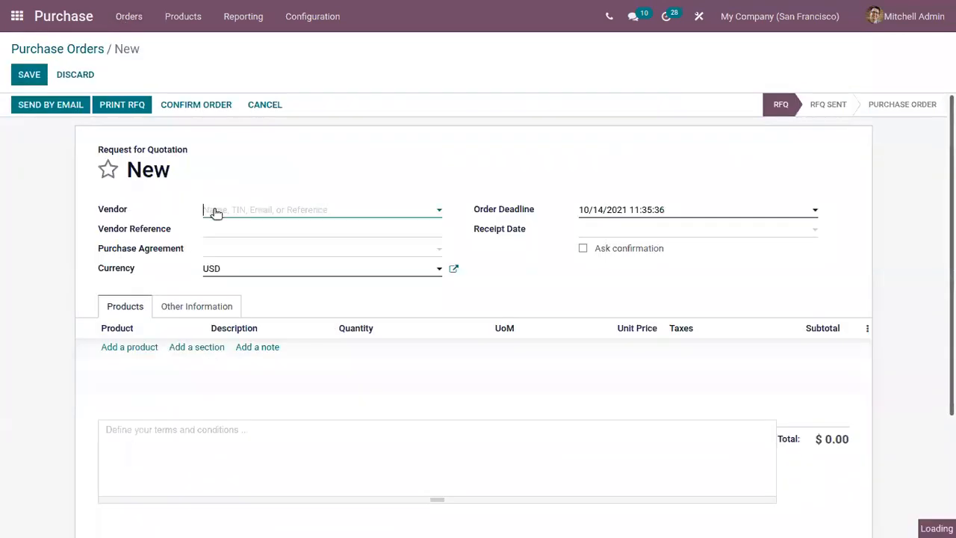
mouse_move(233, 269)
text(Azure Interior)
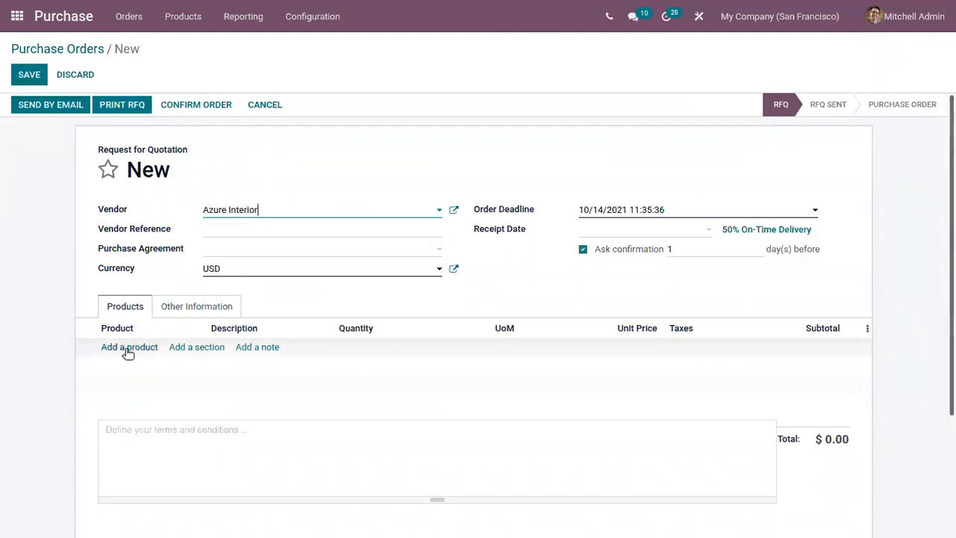
click(128, 347)
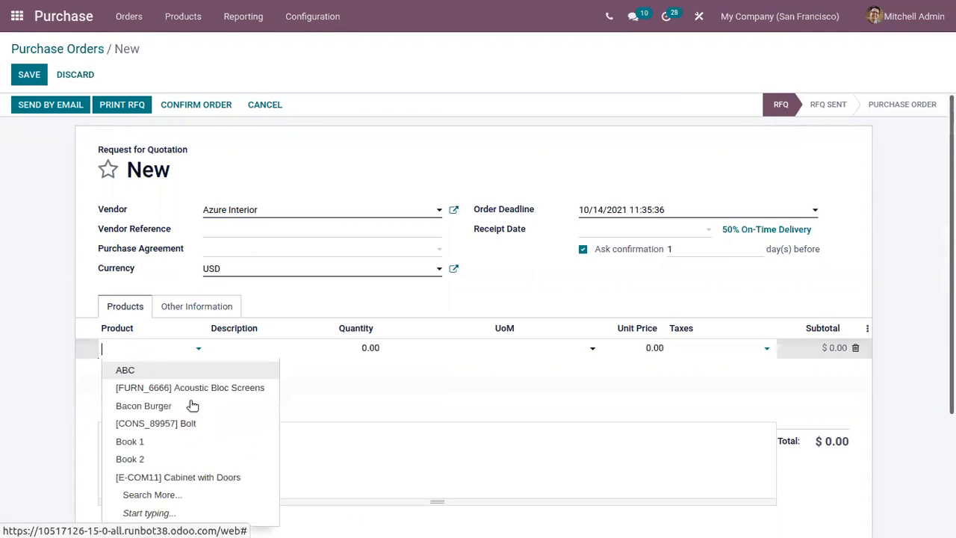
mouse_move(214, 477)
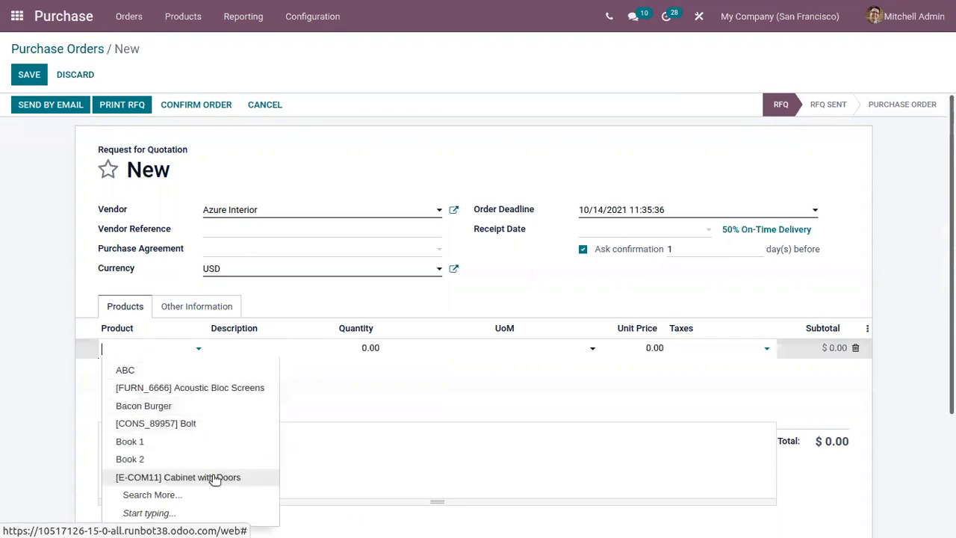
click(178, 476)
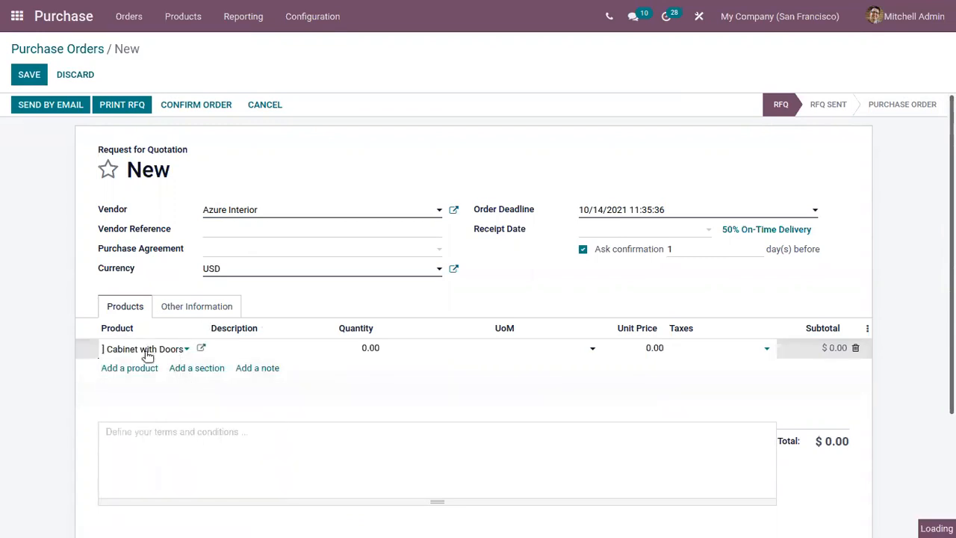
click(144, 349)
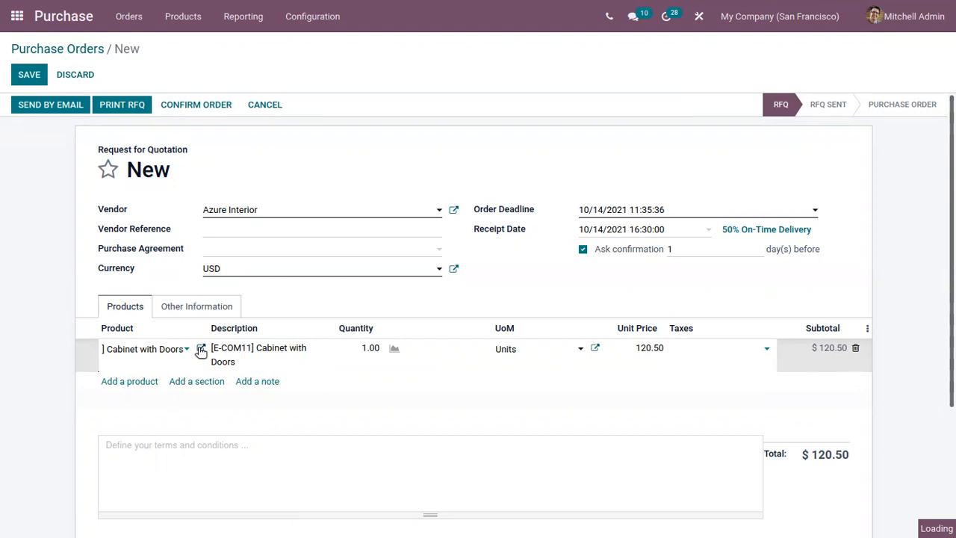
Step: Set Cabinet with Doors' bill control policy to received quantities and save the product
click(200, 349)
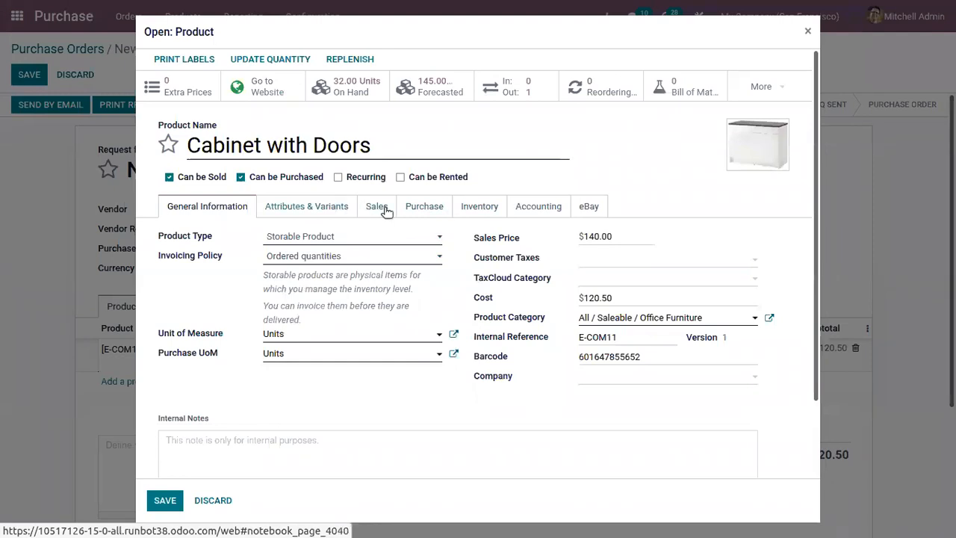
click(424, 206)
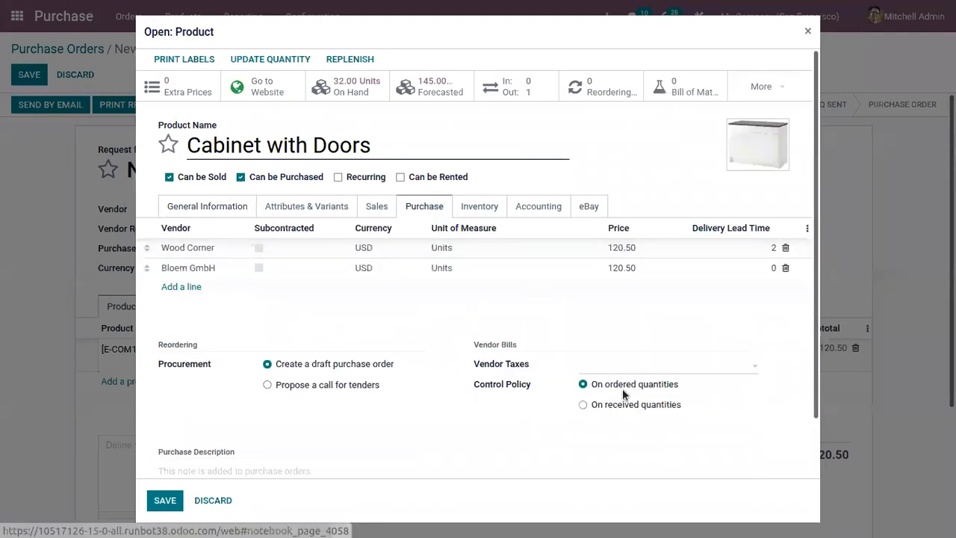
mouse_move(544, 396)
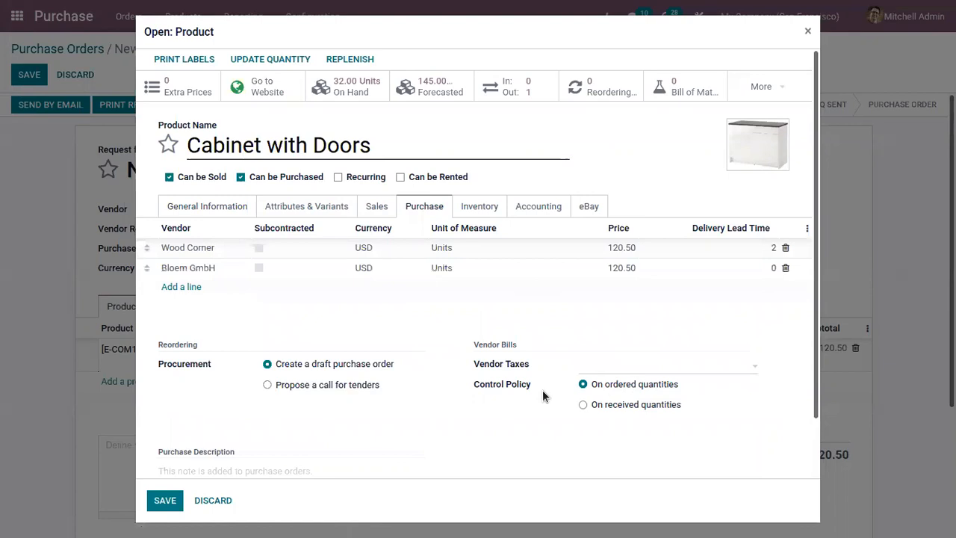
mouse_move(614, 402)
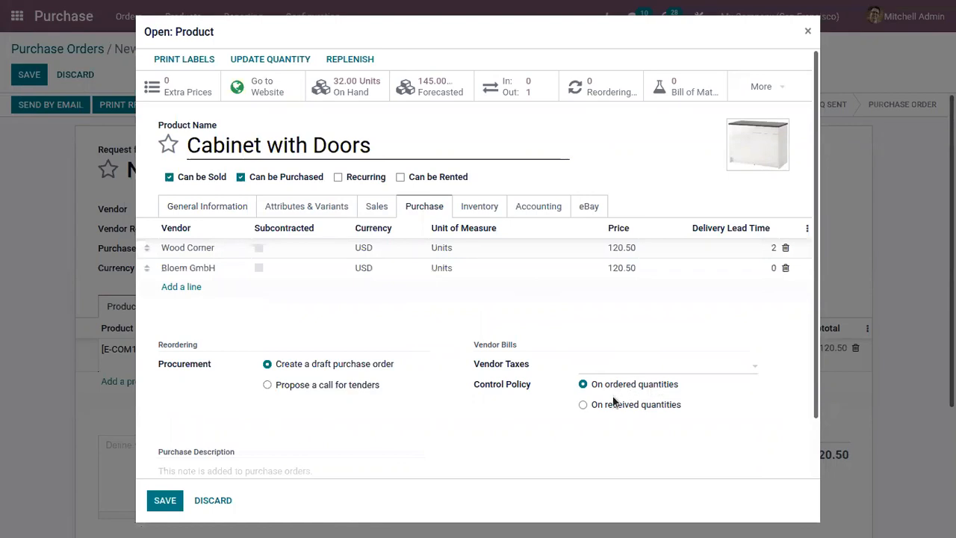
mouse_move(526, 388)
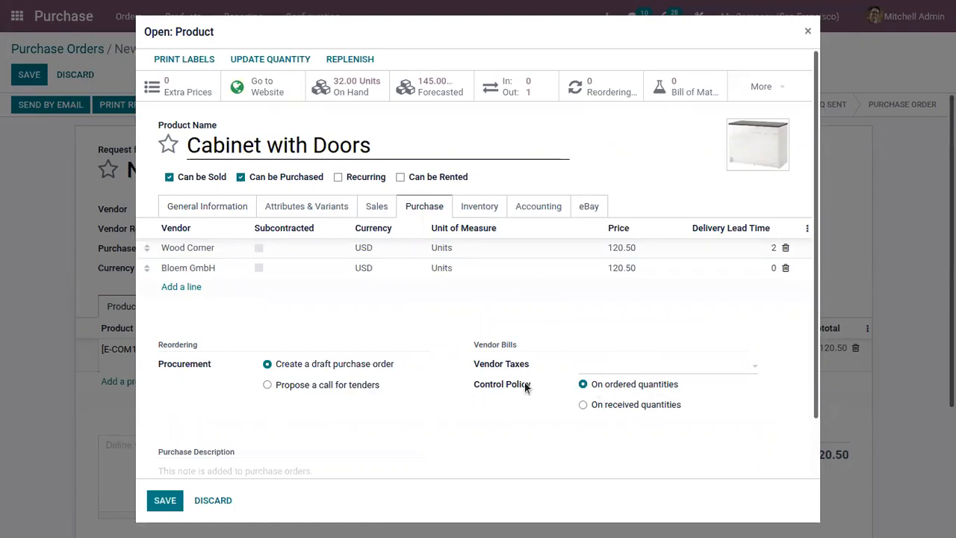
mouse_move(529, 453)
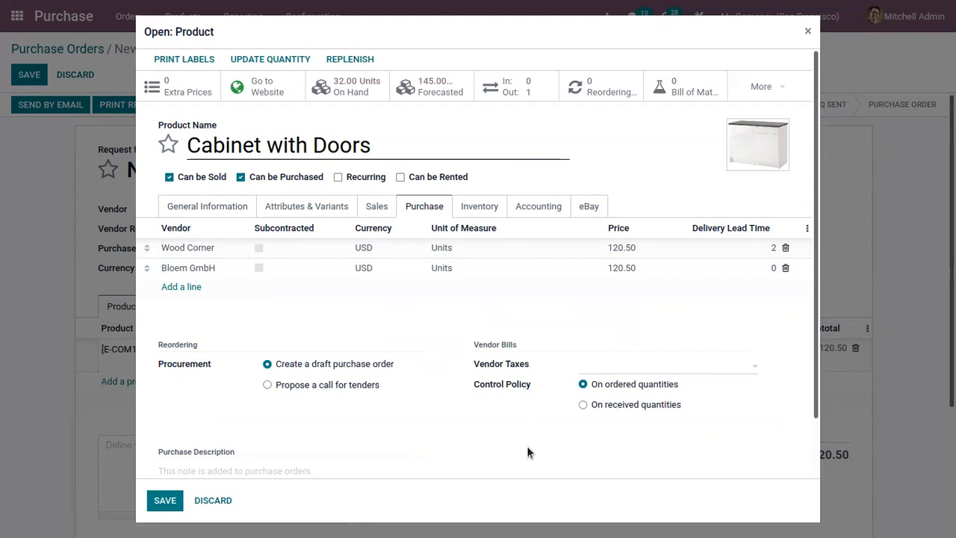
mouse_move(608, 413)
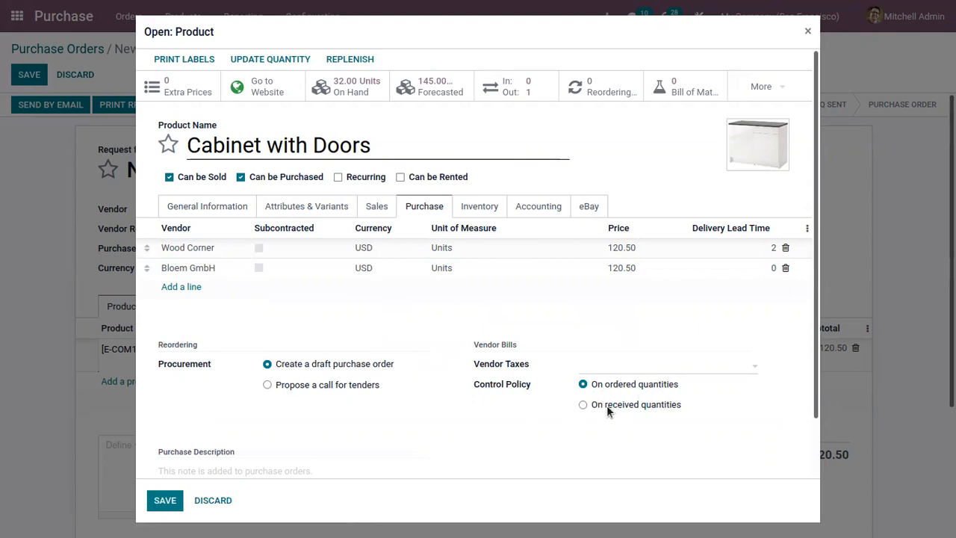
click(582, 404)
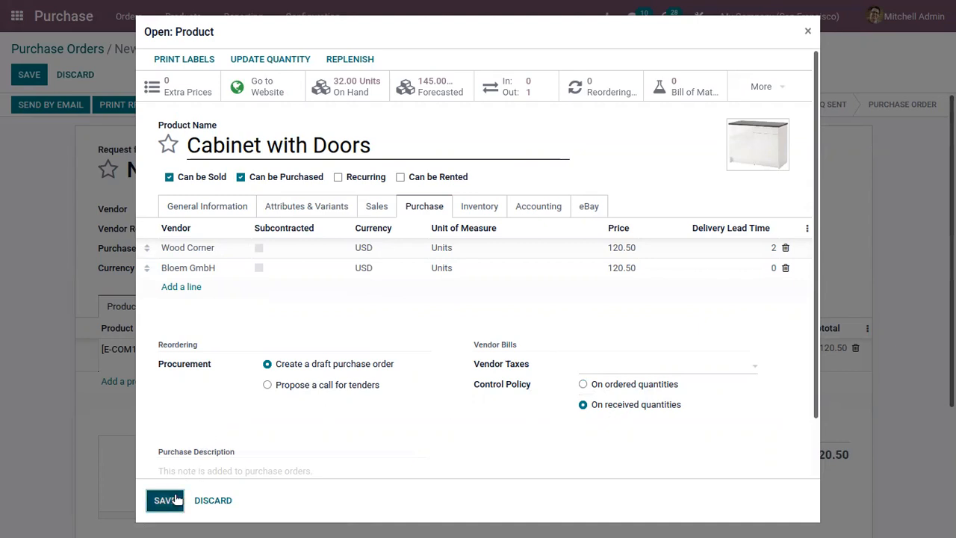
click(164, 500)
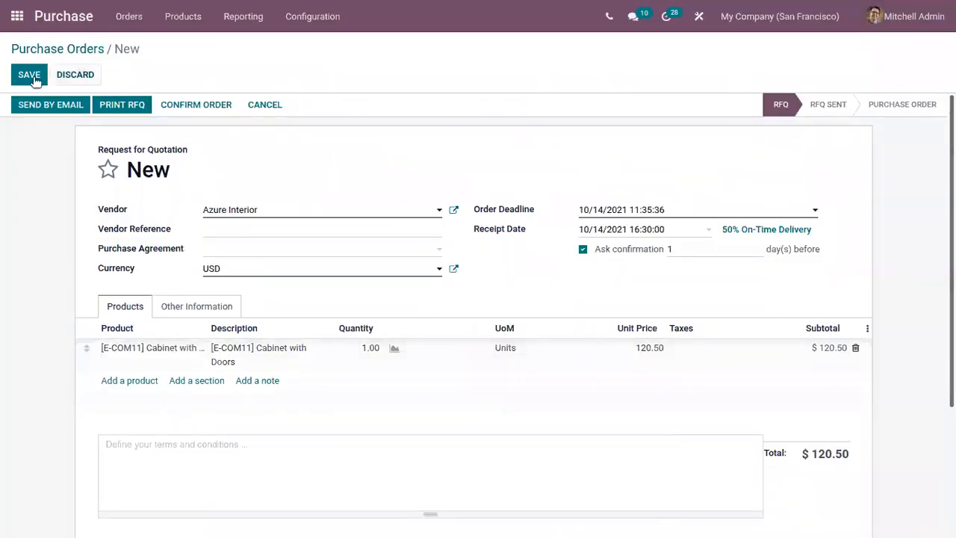
Step: Save quotation P00021 with quantity 5 ($602.50) and confirm it as a purchase order
click(28, 74)
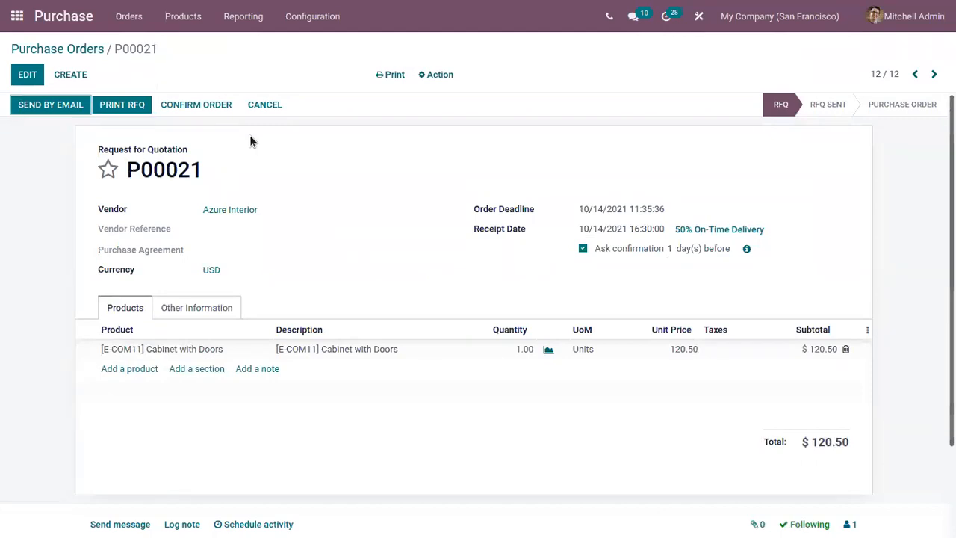
mouse_move(409, 213)
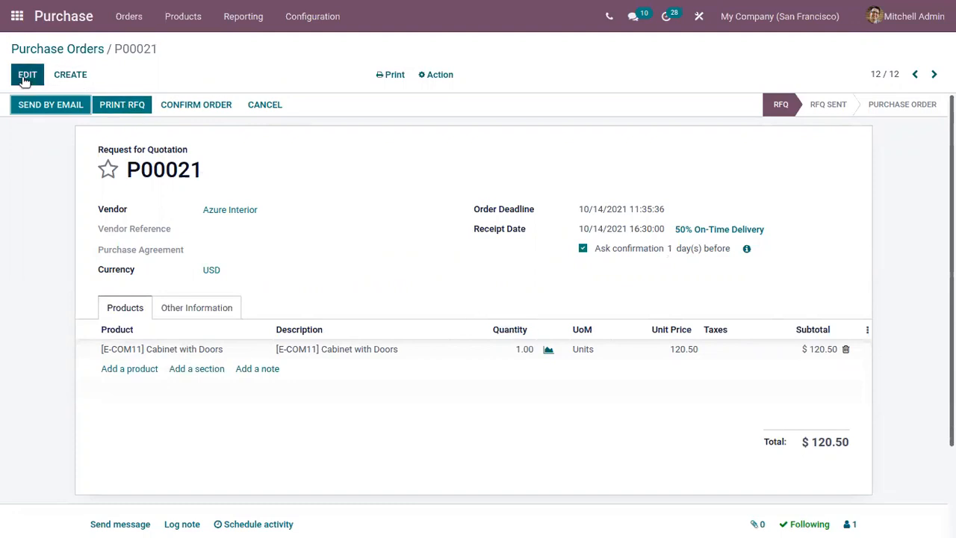
click(27, 74)
text(5)
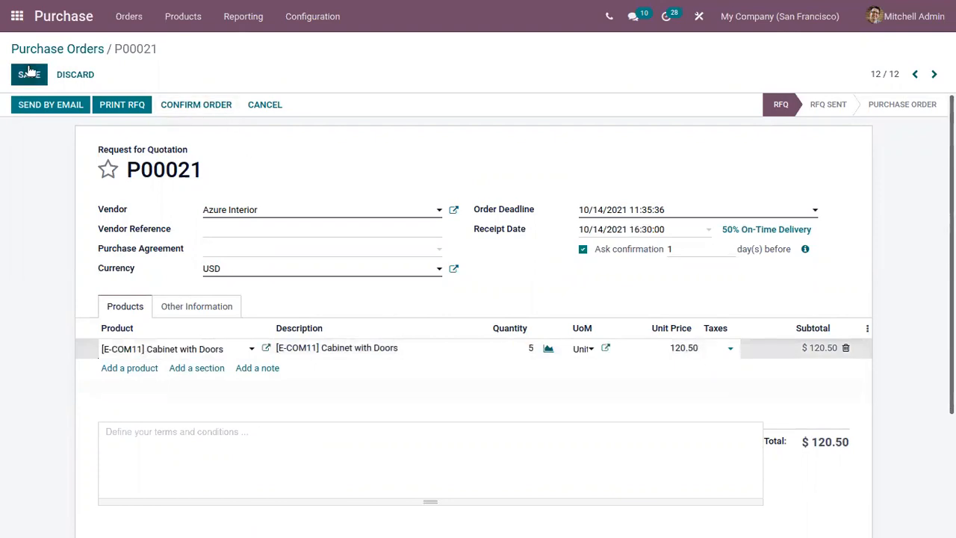
click(29, 74)
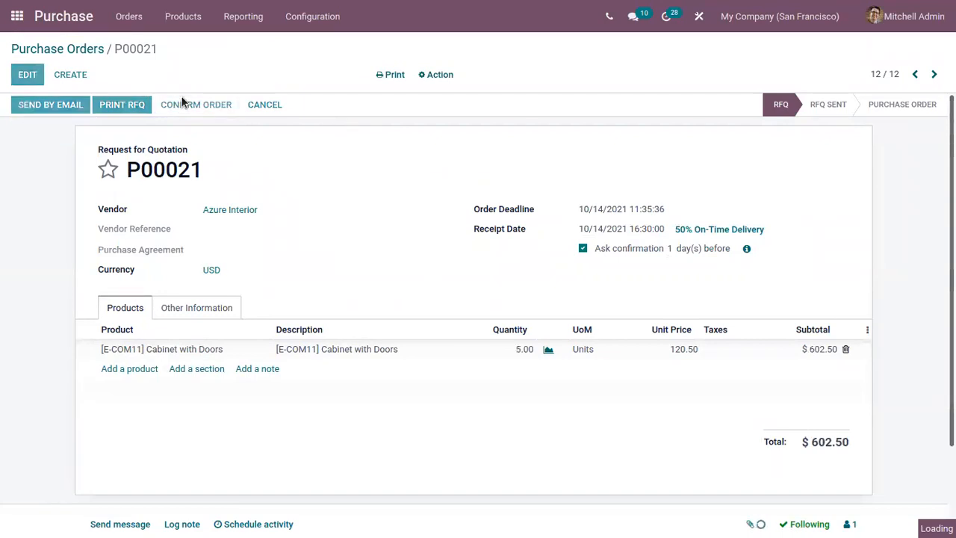
click(196, 105)
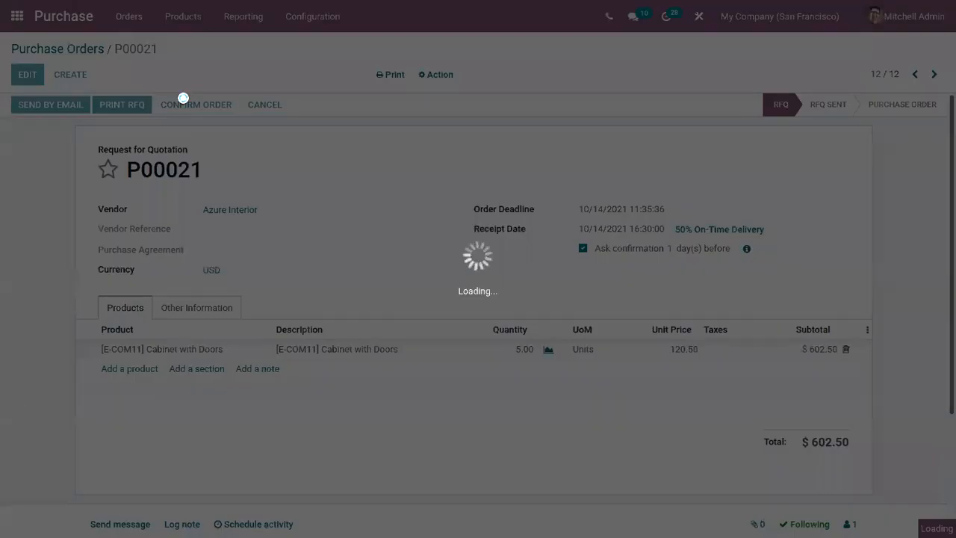
click(196, 105)
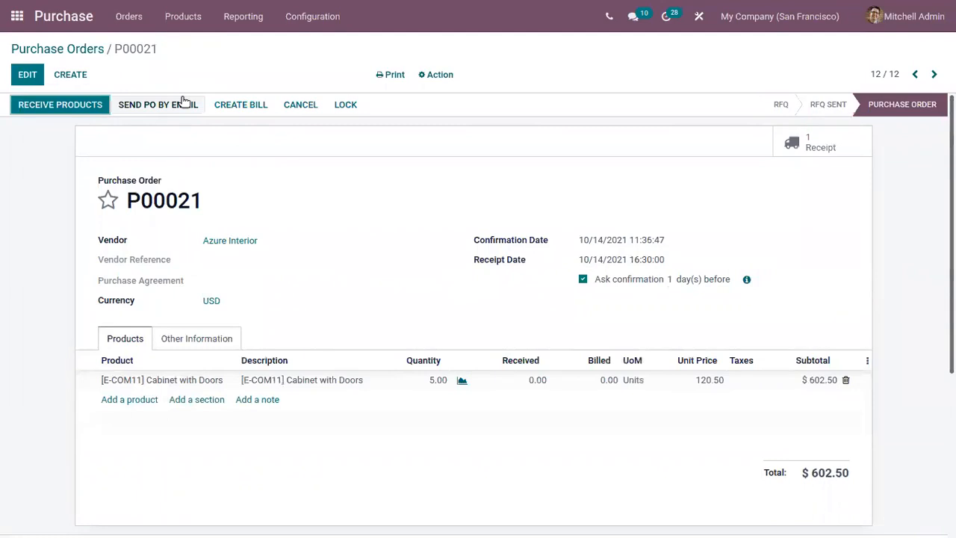
mouse_move(248, 78)
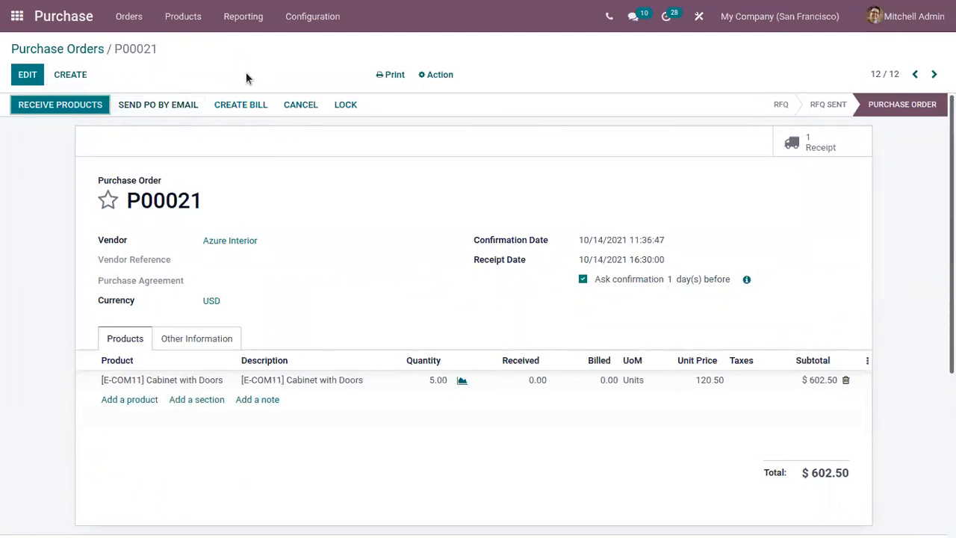
mouse_move(158, 105)
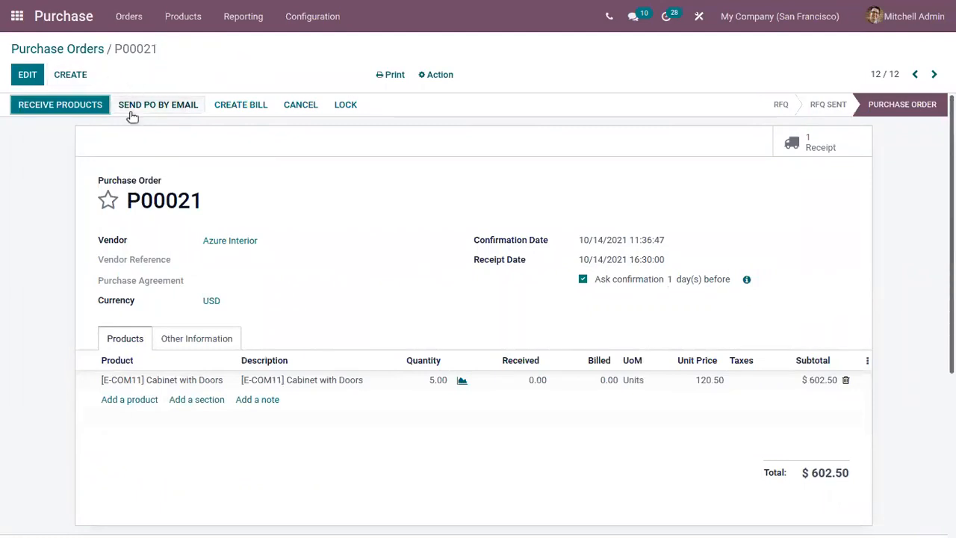
mouse_move(156, 84)
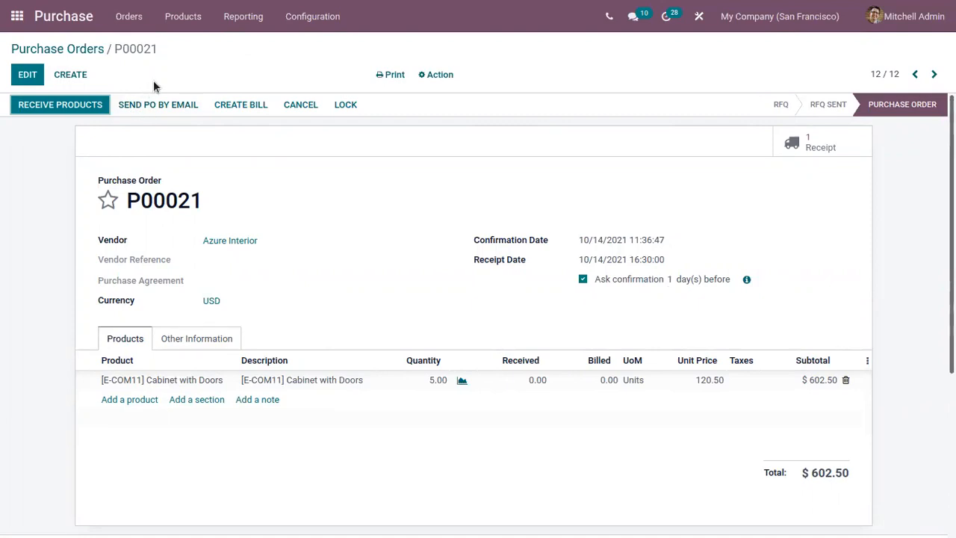
mouse_move(240, 105)
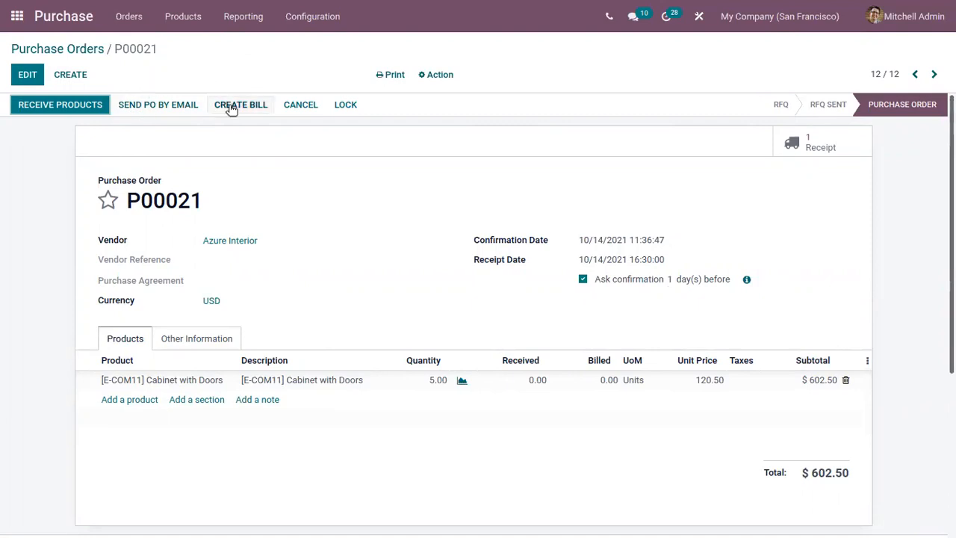
Step: Try creating a bill for P00021 and see the no-invoiceable-line error
click(241, 104)
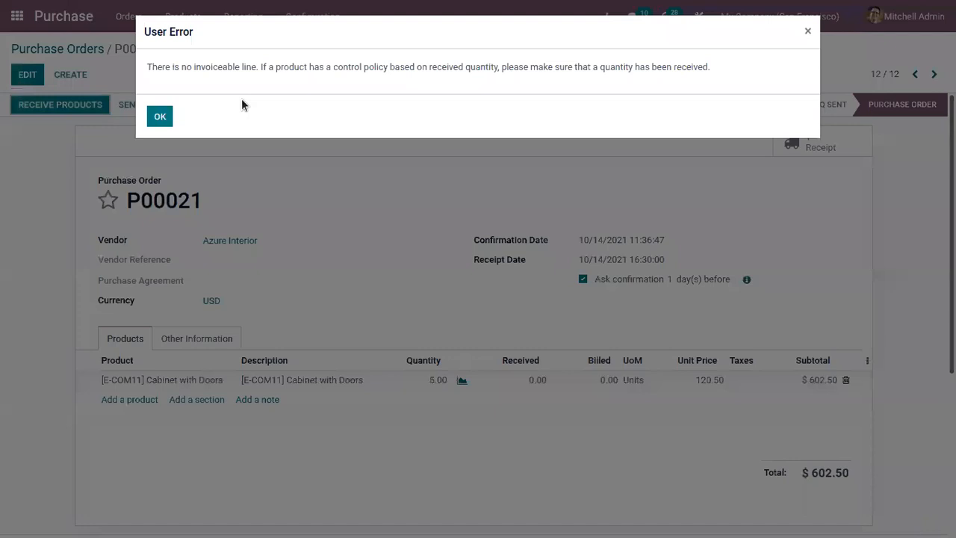
mouse_move(236, 112)
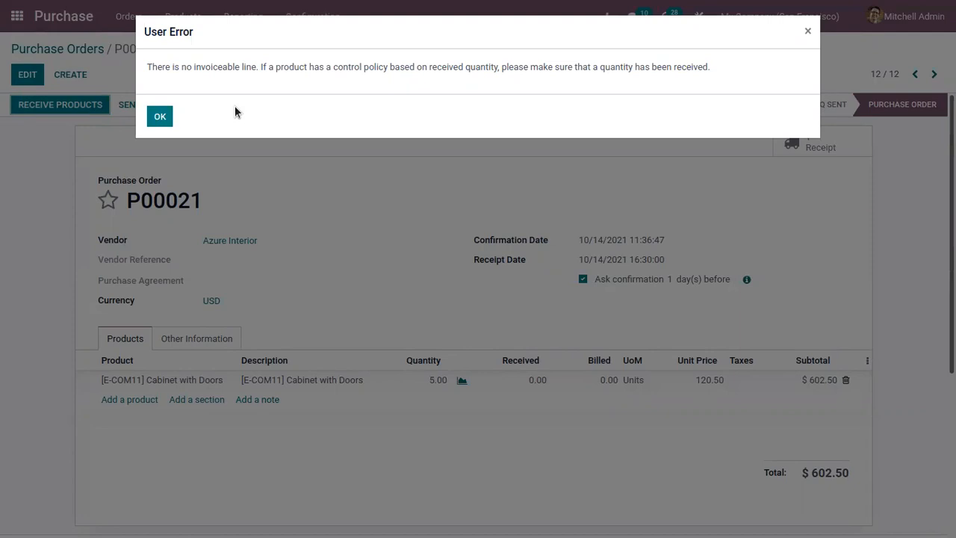
mouse_move(210, 102)
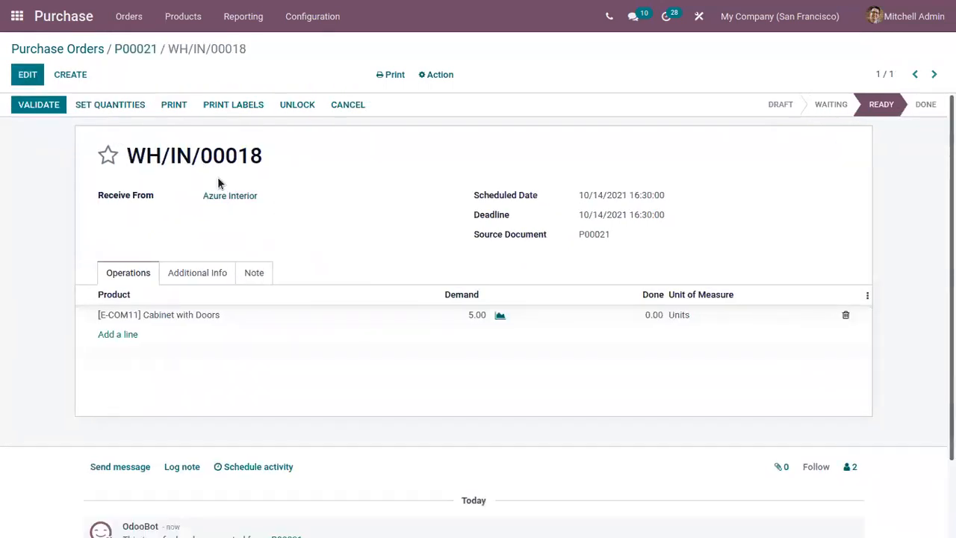
mouse_move(173, 324)
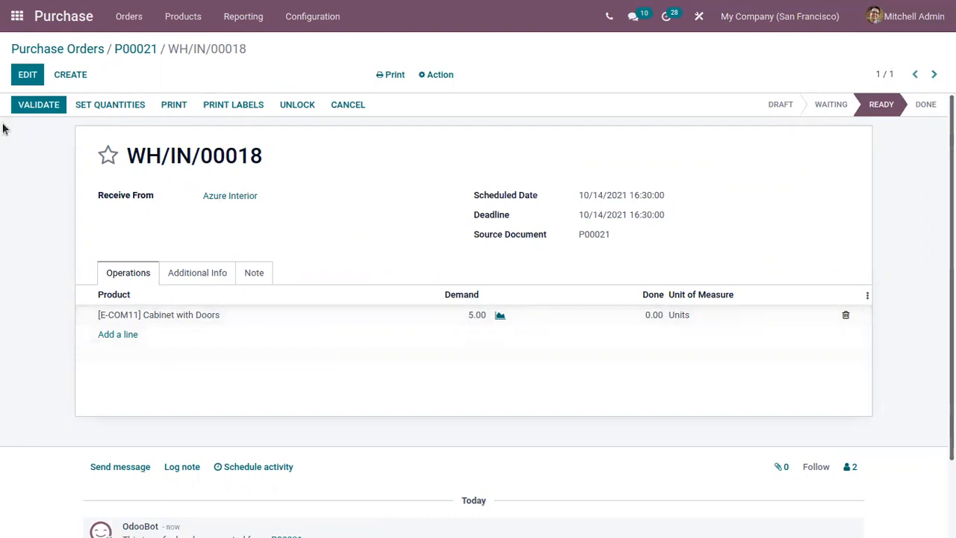
Step: Record 3 of 5 Cabinet with Doors as done on receipt WH/IN/00018 and validate it
click(26, 74)
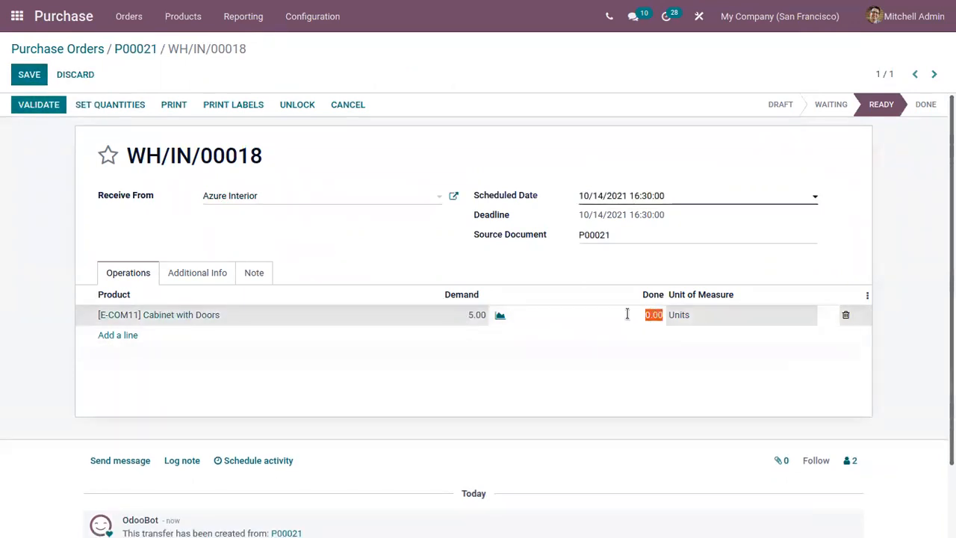
text(3)
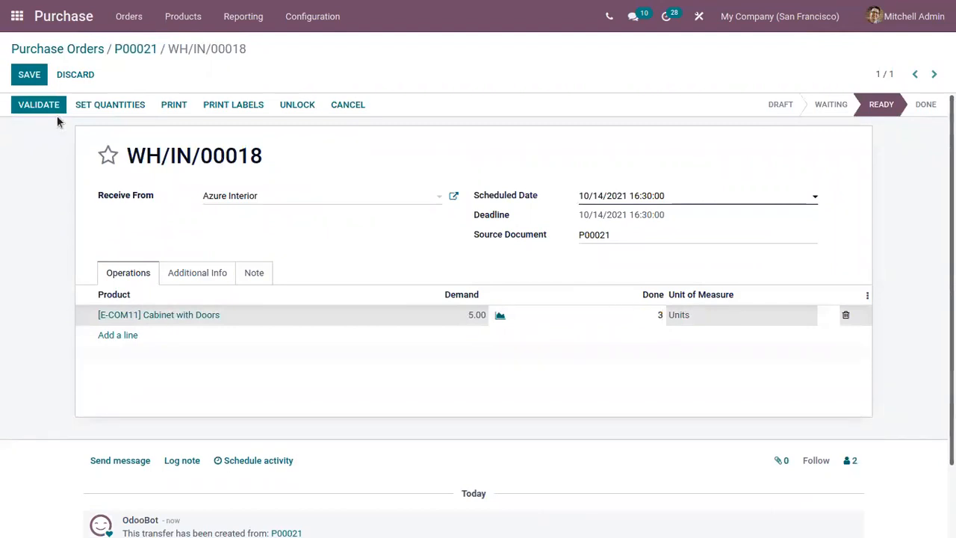
click(38, 105)
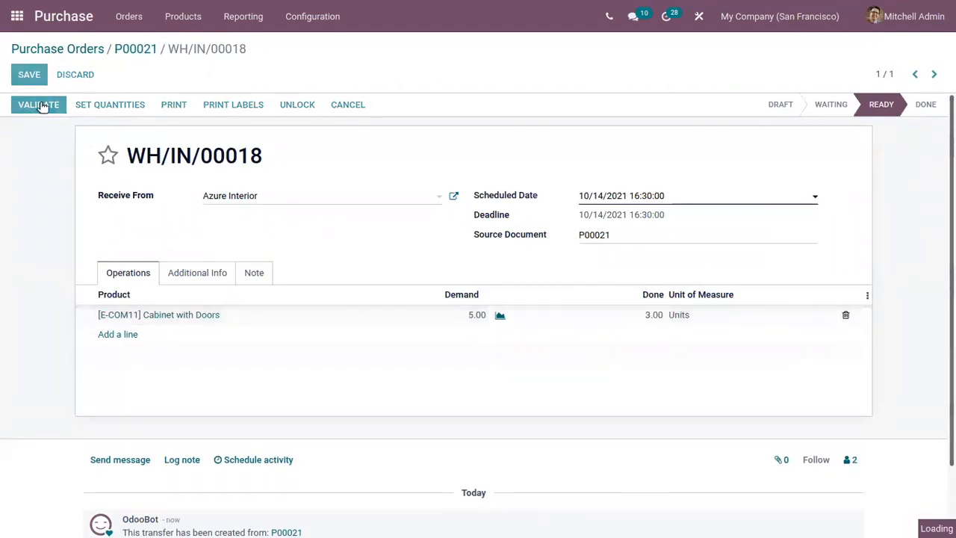
click(38, 104)
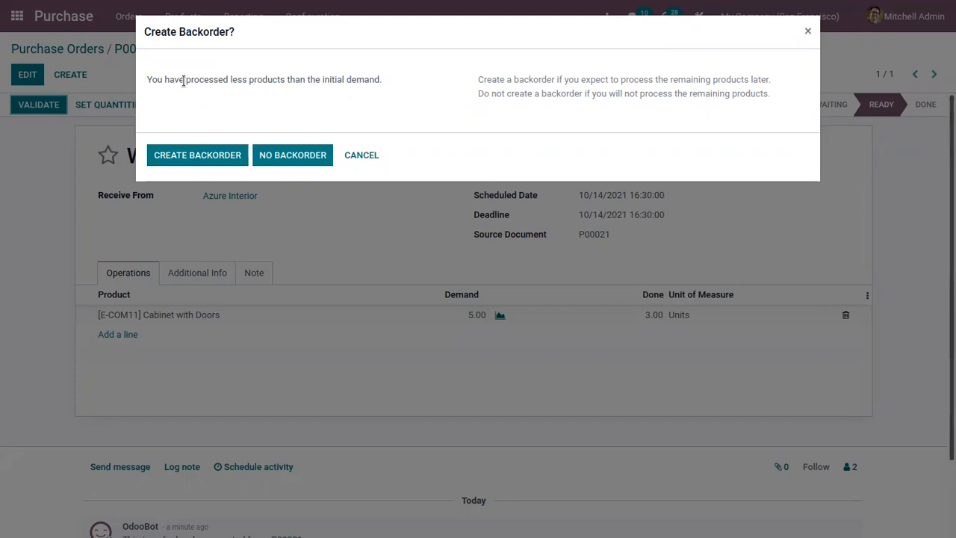
mouse_move(217, 123)
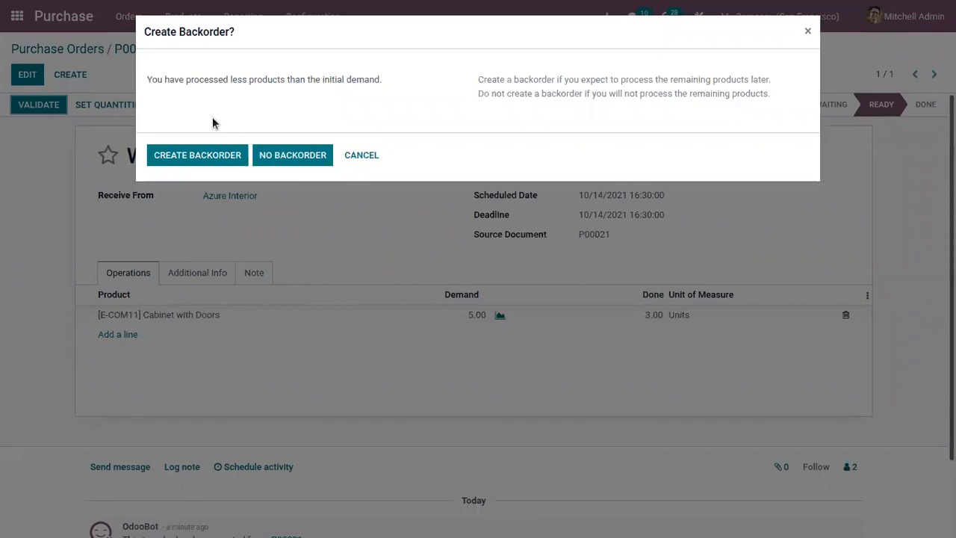
mouse_move(293, 155)
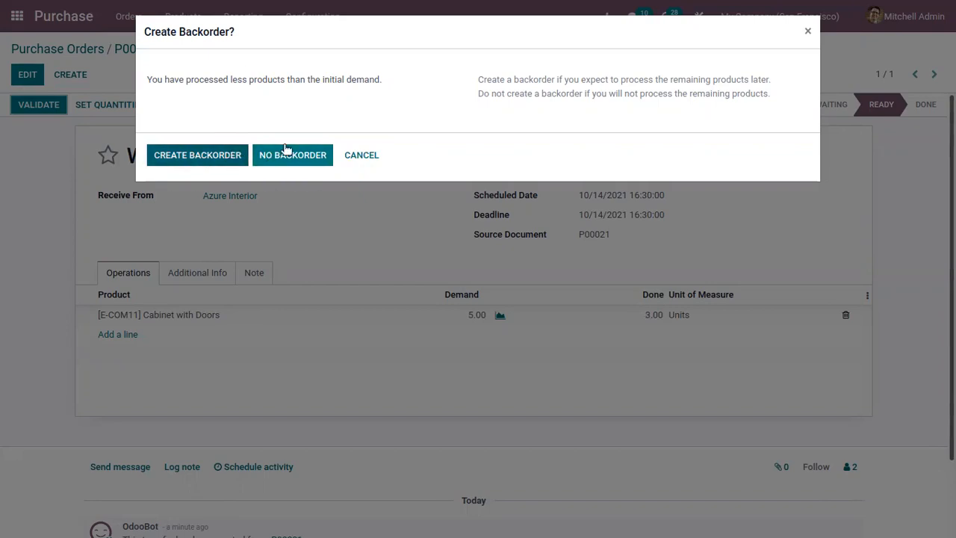
Step: Finish receiving the 3 units without creating a backorder for the remaining 2
click(292, 155)
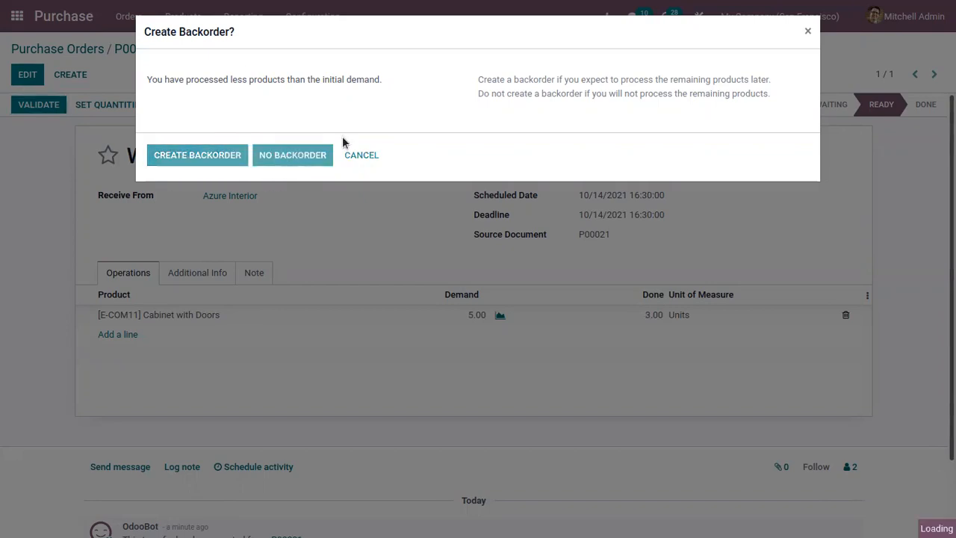
click(196, 155)
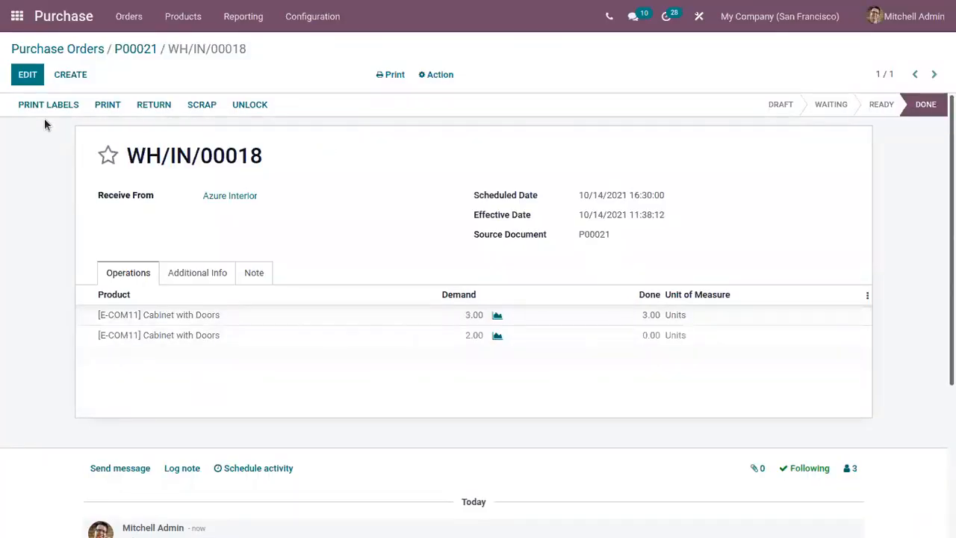
Step: Return to P00021, now 3 of 5 received, and create its vendor bill
click(136, 49)
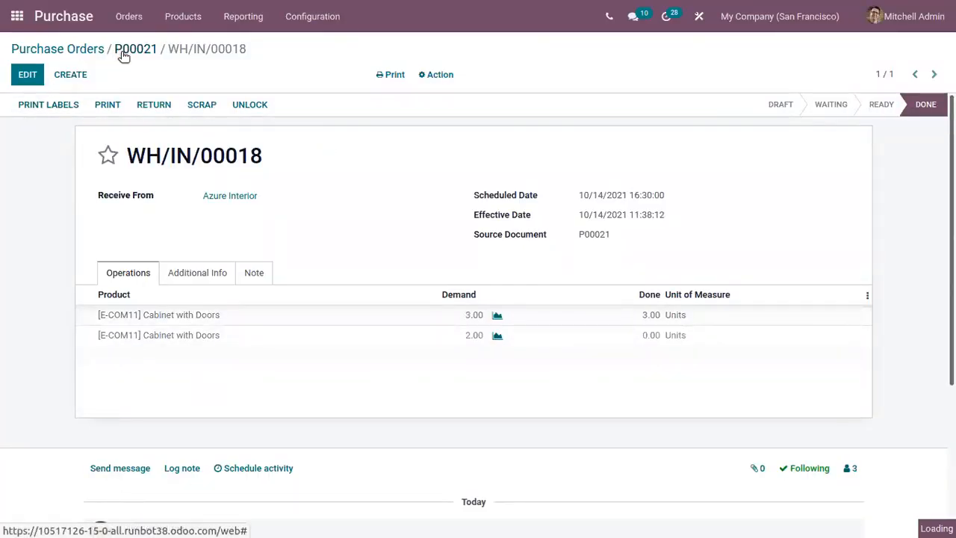
click(135, 49)
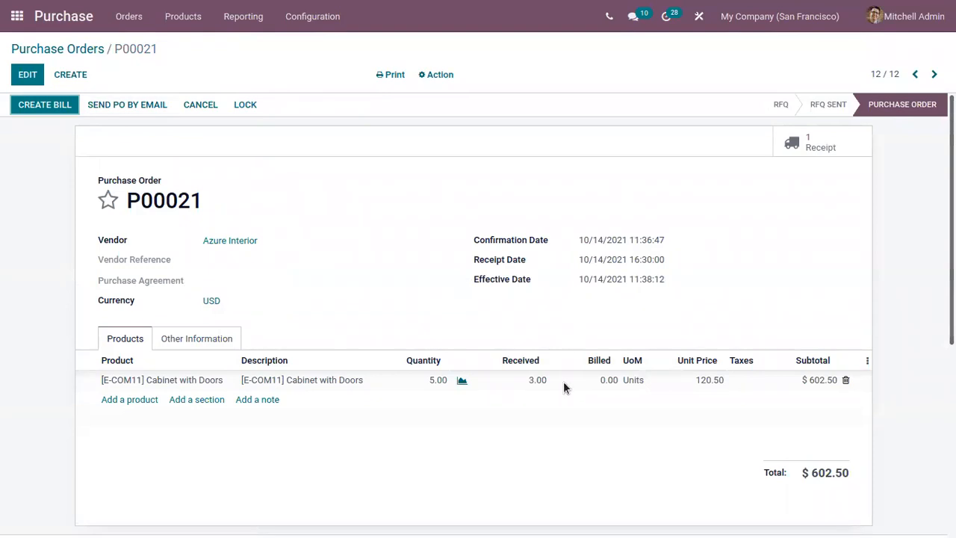
mouse_move(450, 369)
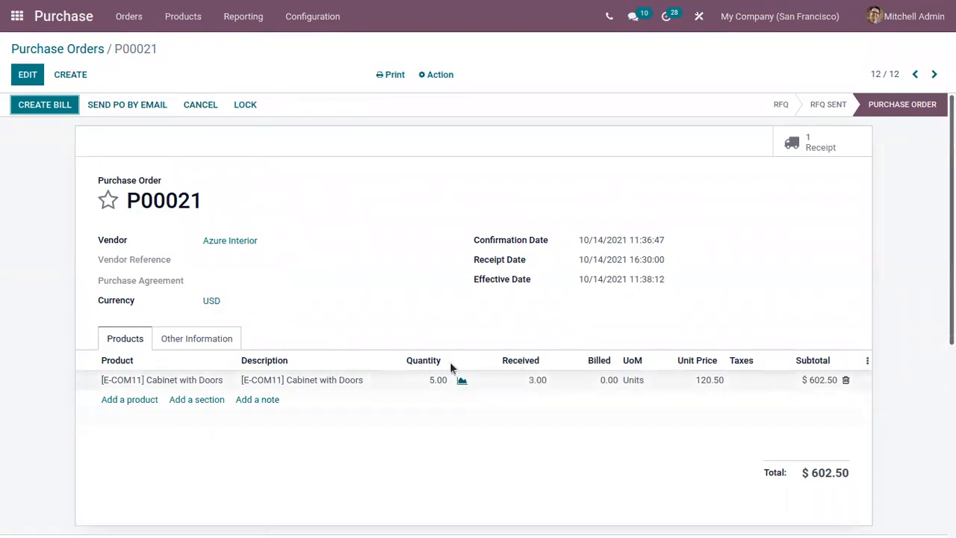
mouse_move(597, 358)
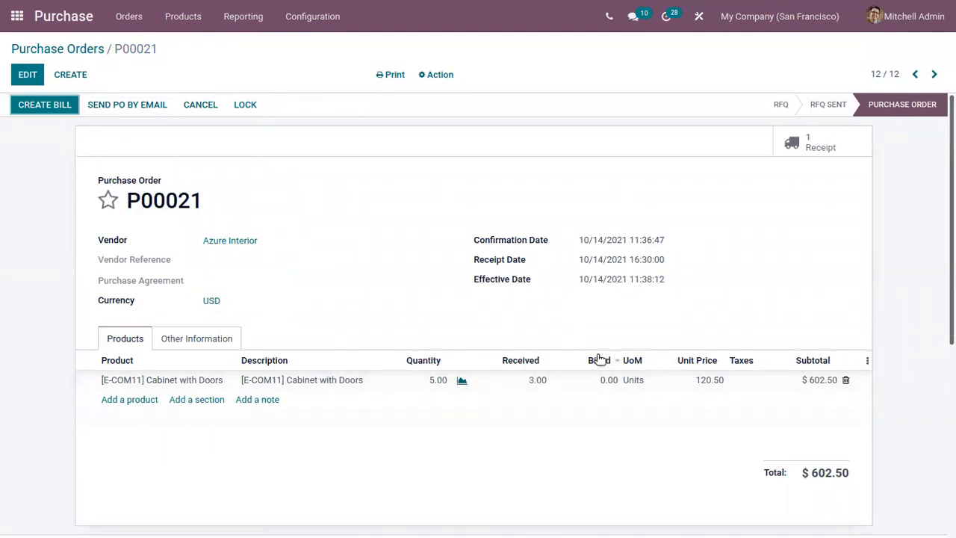
mouse_move(613, 384)
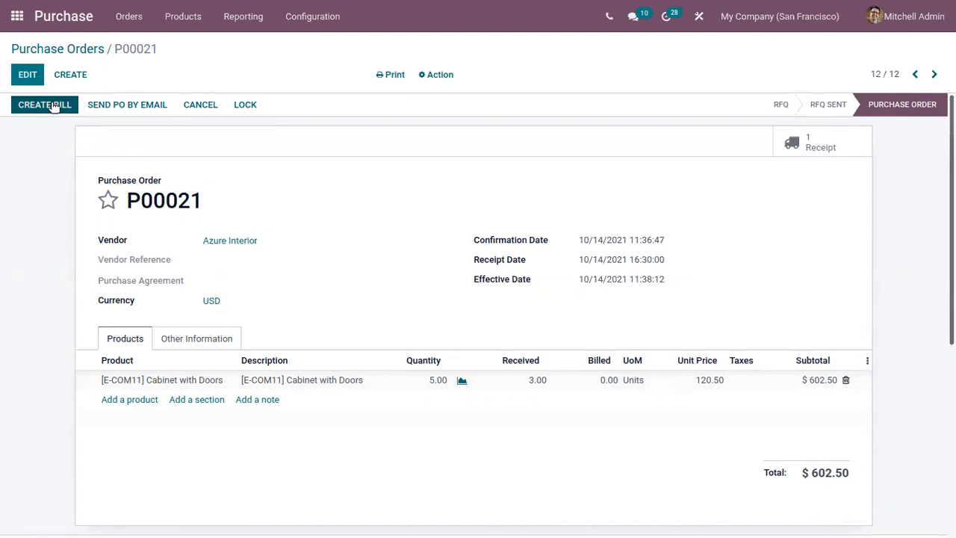
click(44, 103)
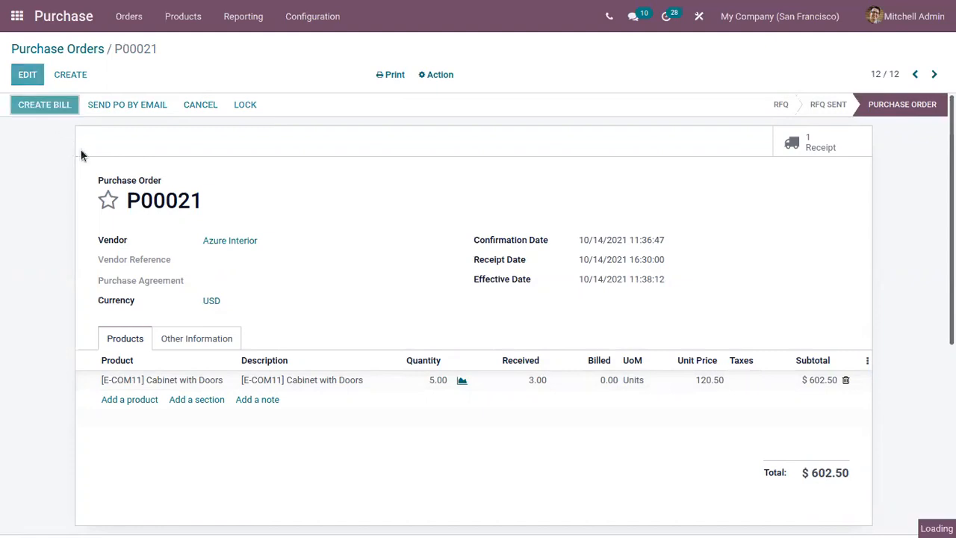
mouse_move(125, 127)
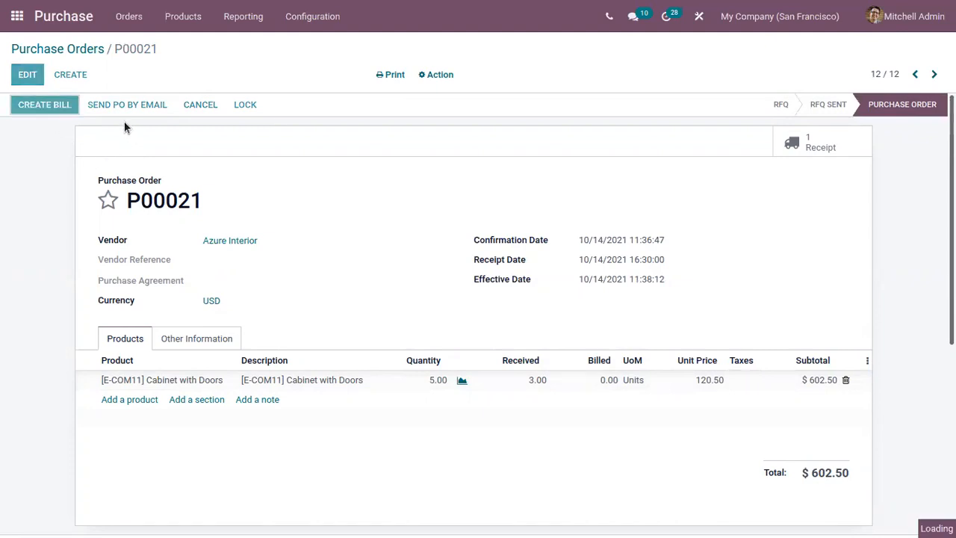
Step: Edit the draft bill and check Should Be Paid under Other Info
click(44, 104)
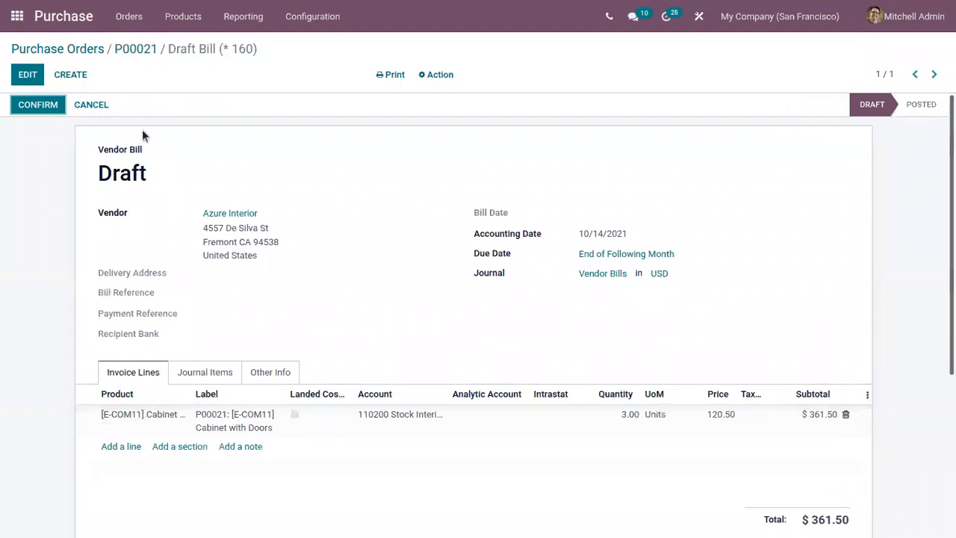
mouse_move(173, 251)
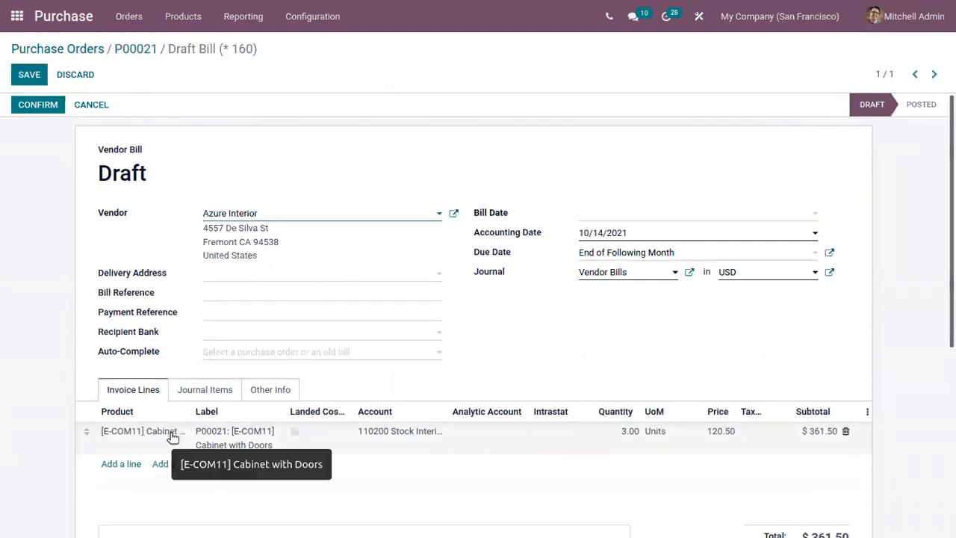
mouse_move(714, 419)
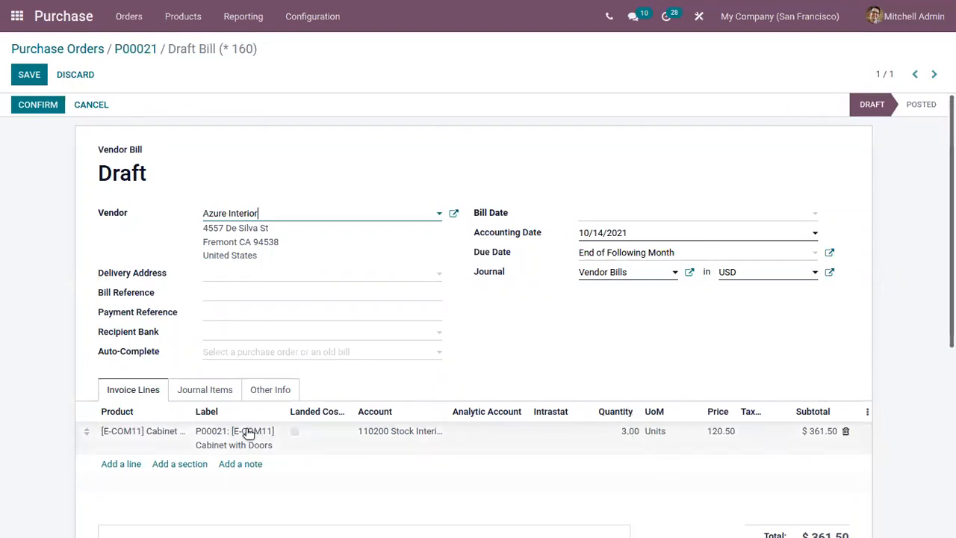
mouse_move(217, 403)
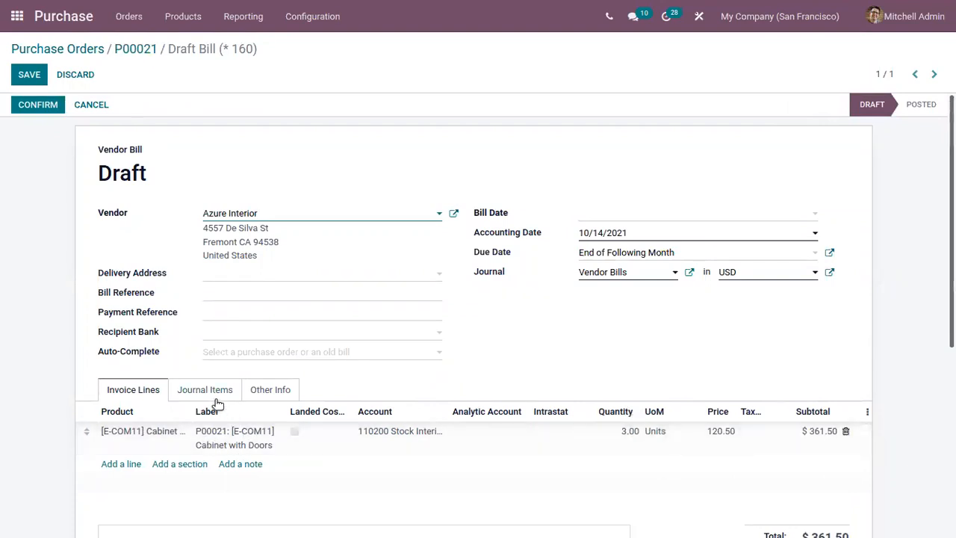
click(269, 389)
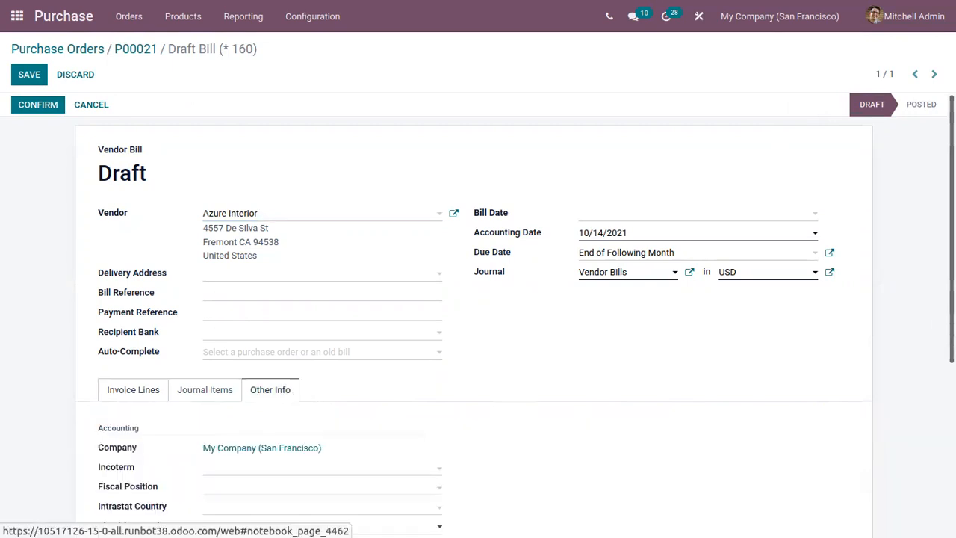
scroll(down, 3)
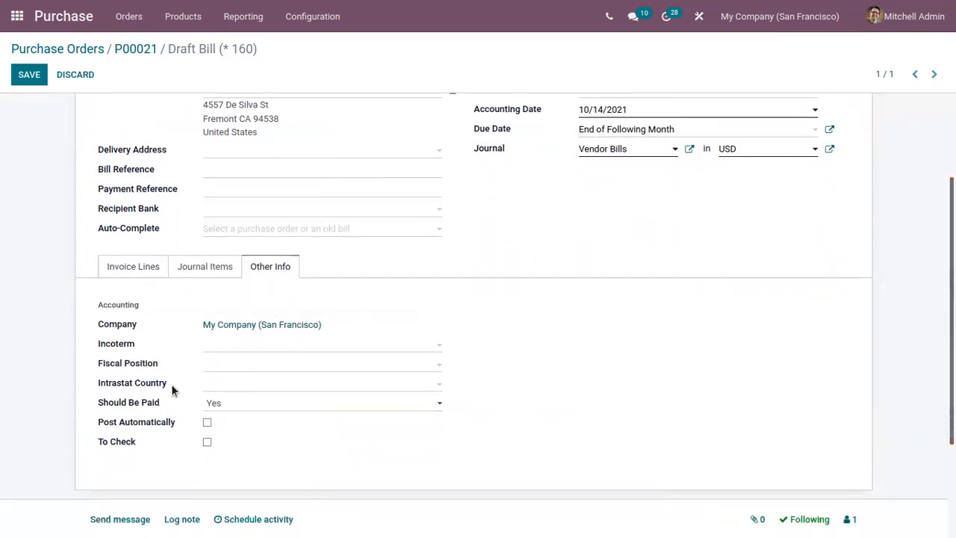
mouse_move(128, 401)
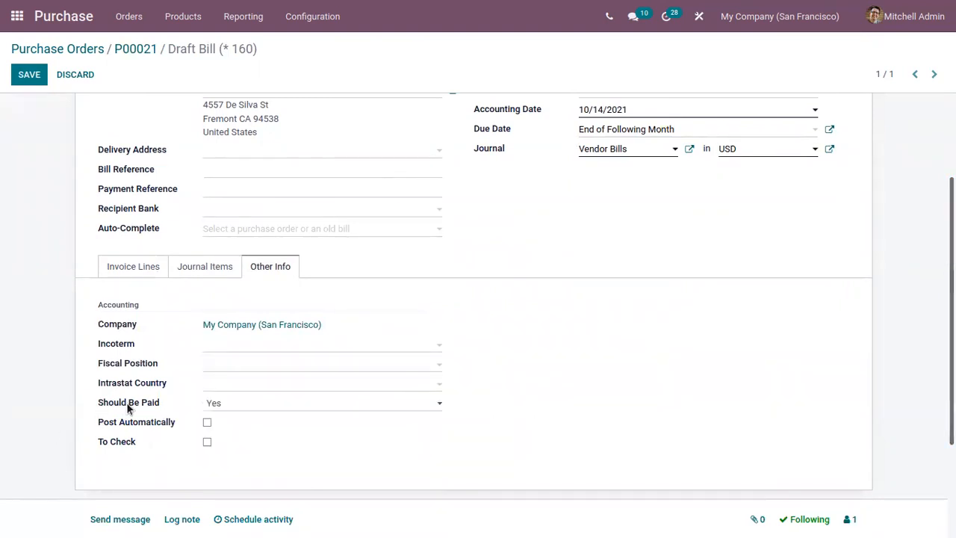
mouse_move(325, 420)
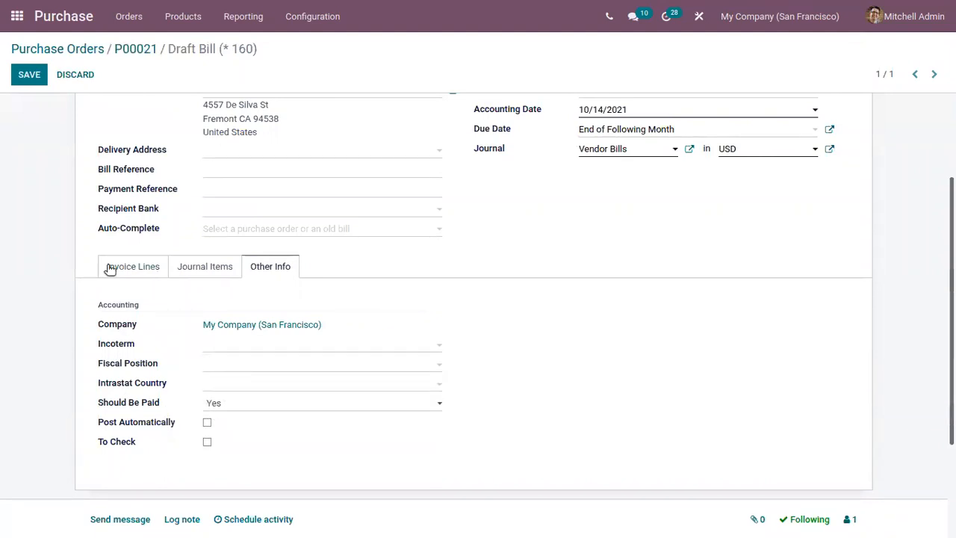
Step: Change the bill line quantity to 5, save it, and review the invoice lines
click(133, 266)
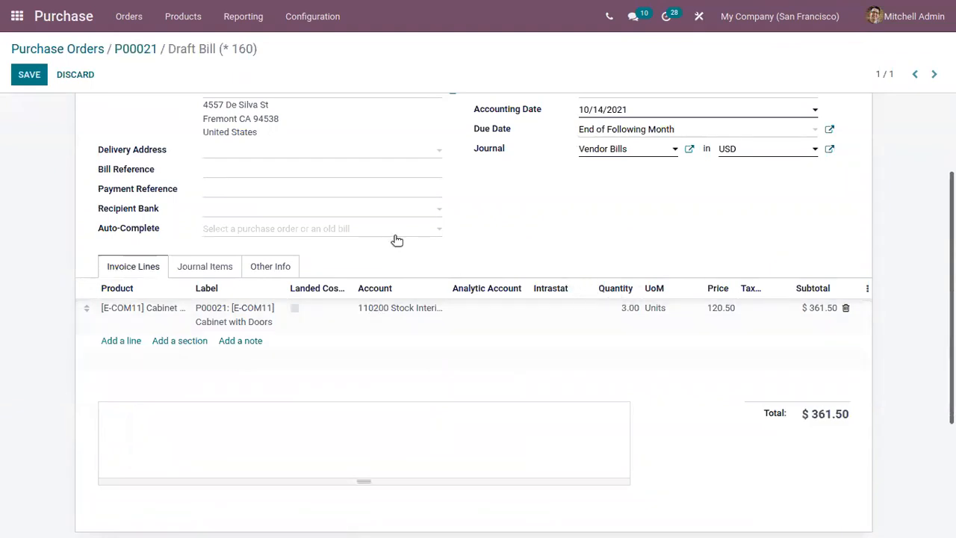
mouse_move(271, 266)
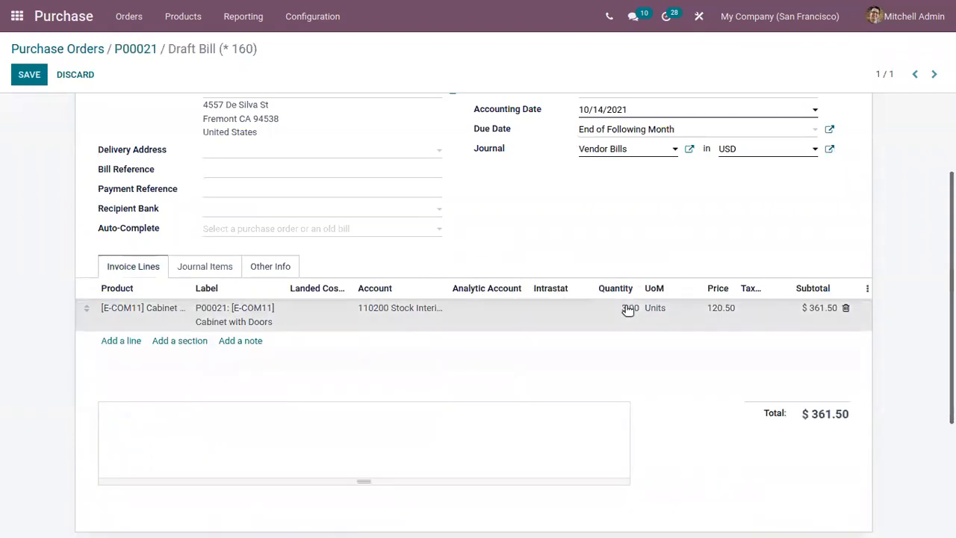
click(630, 308)
text(5)
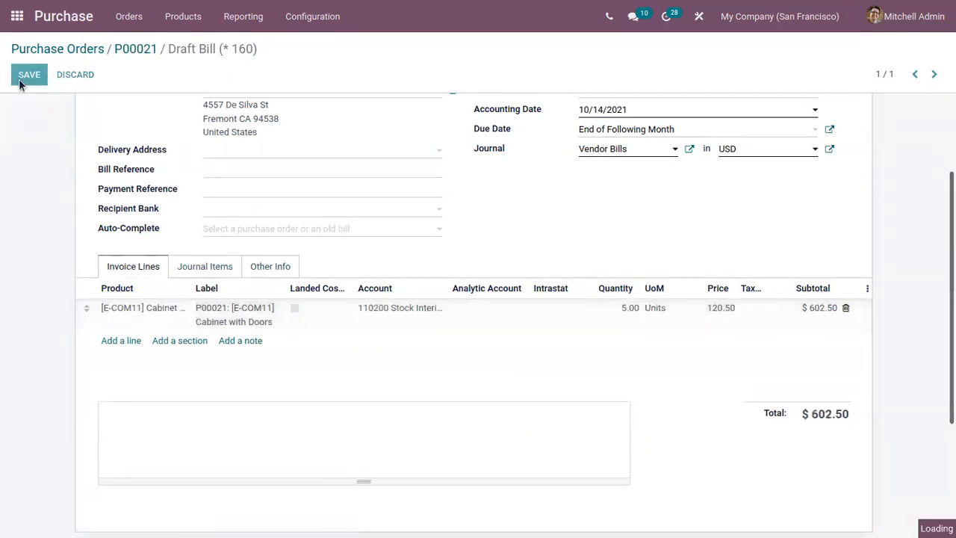
click(29, 74)
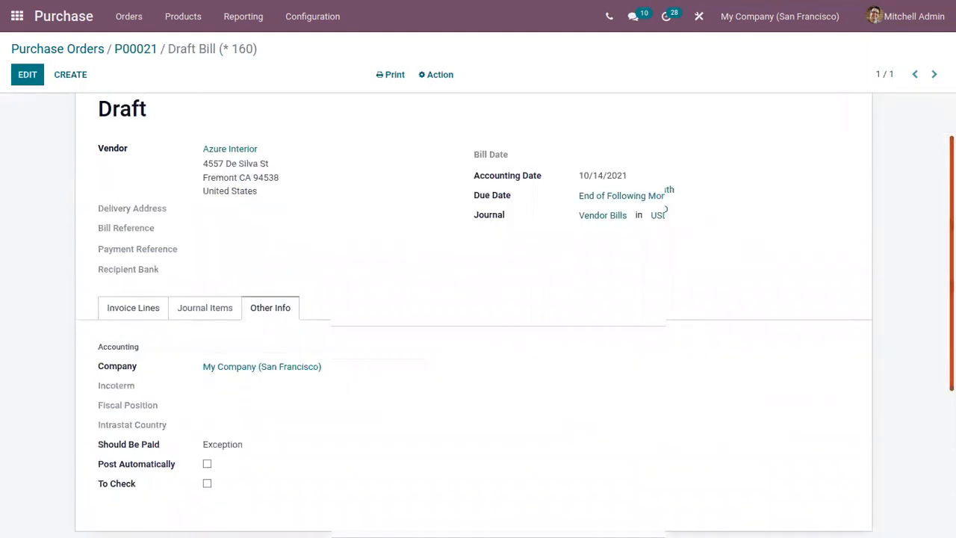
scroll(down, 3)
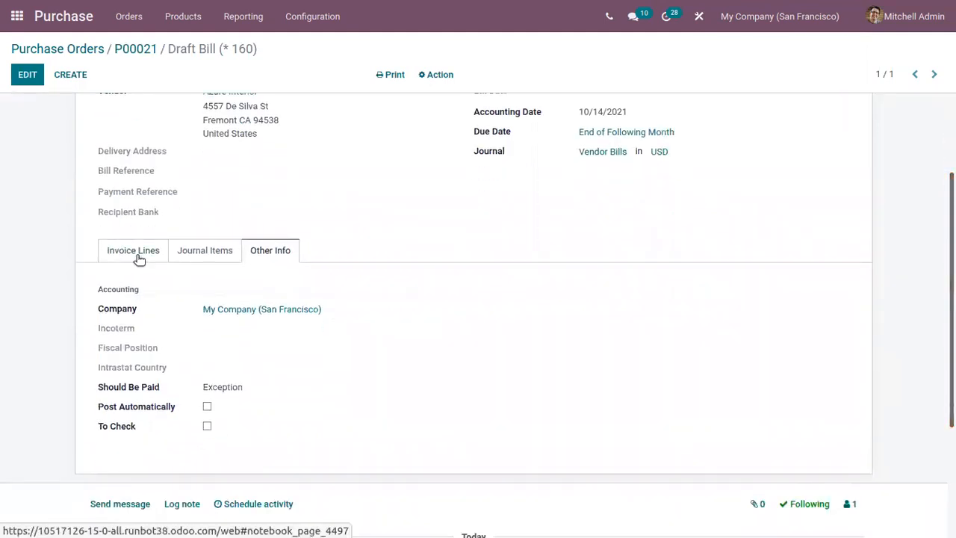
click(133, 251)
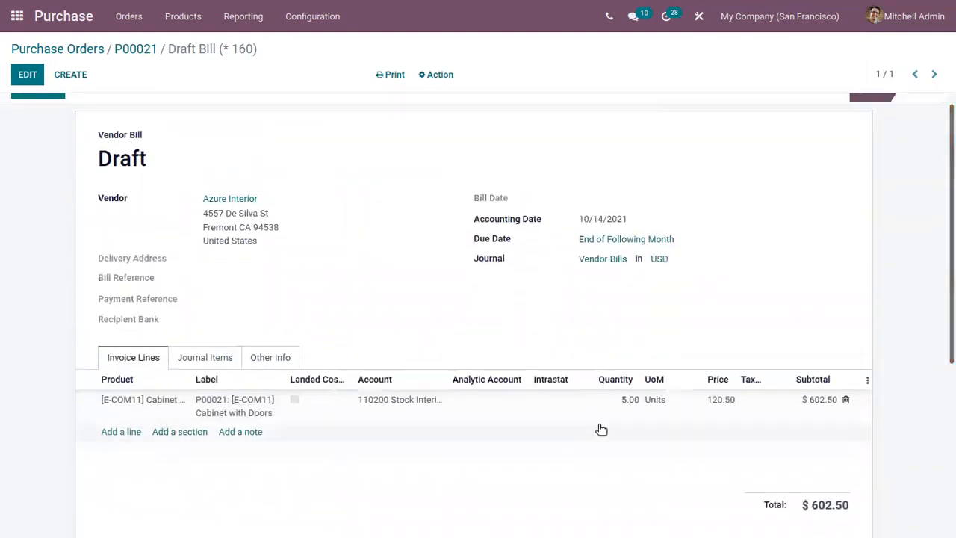
mouse_move(135, 49)
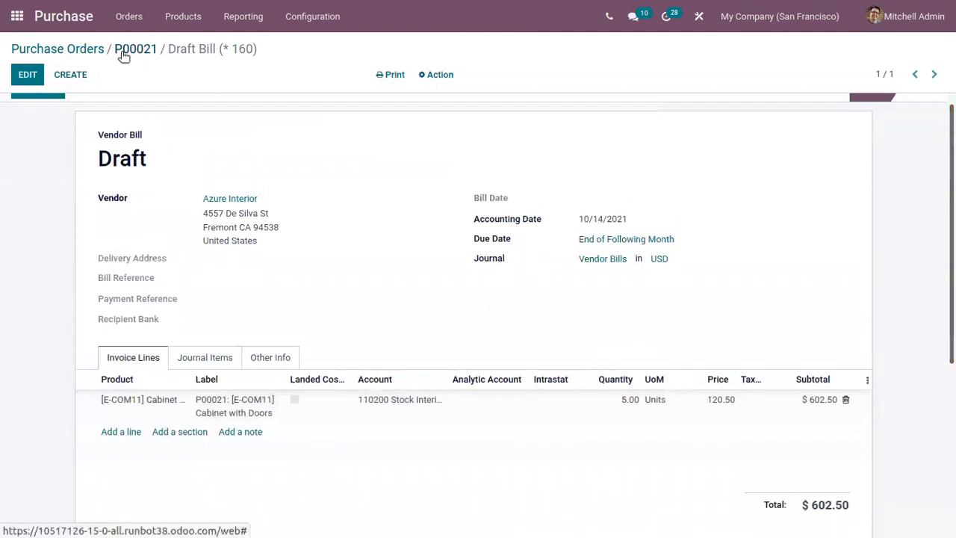
Step: Return to P00021 via the purchase orders list, now showing 5.00 billed against 3.00 received
click(135, 49)
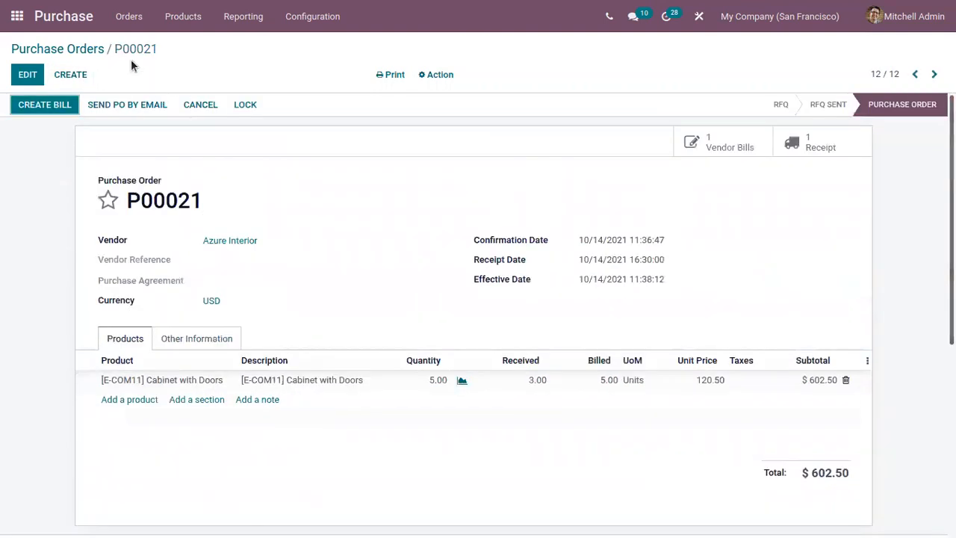
click(57, 49)
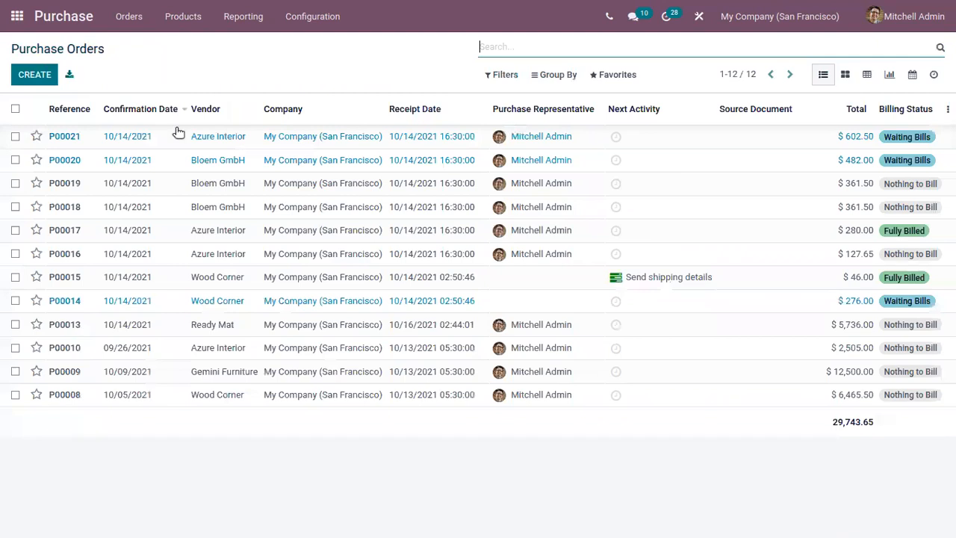
click(65, 135)
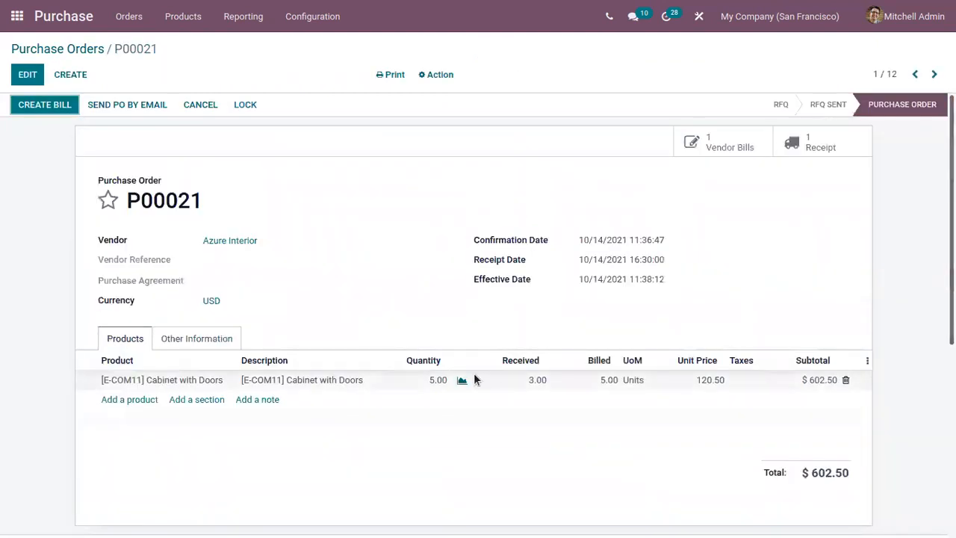
mouse_move(427, 360)
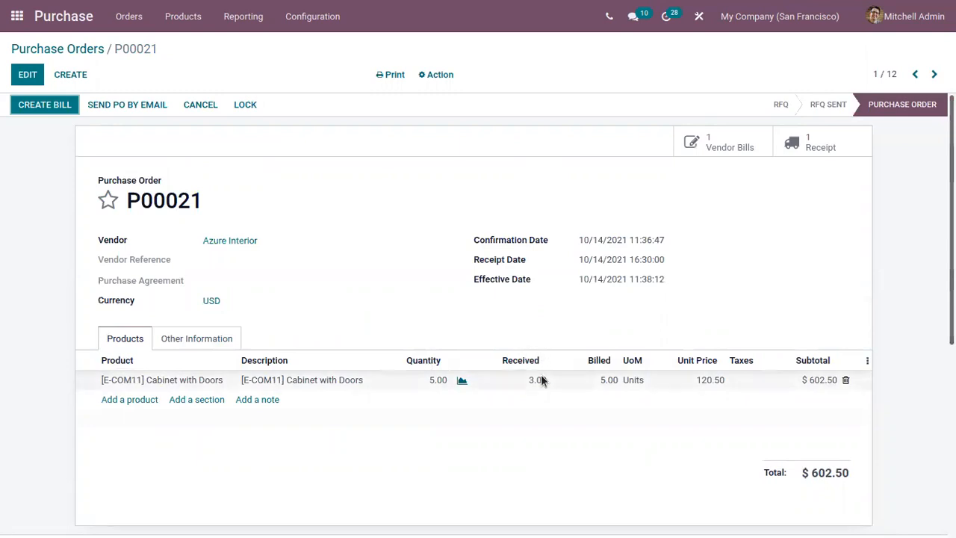
mouse_move(598, 373)
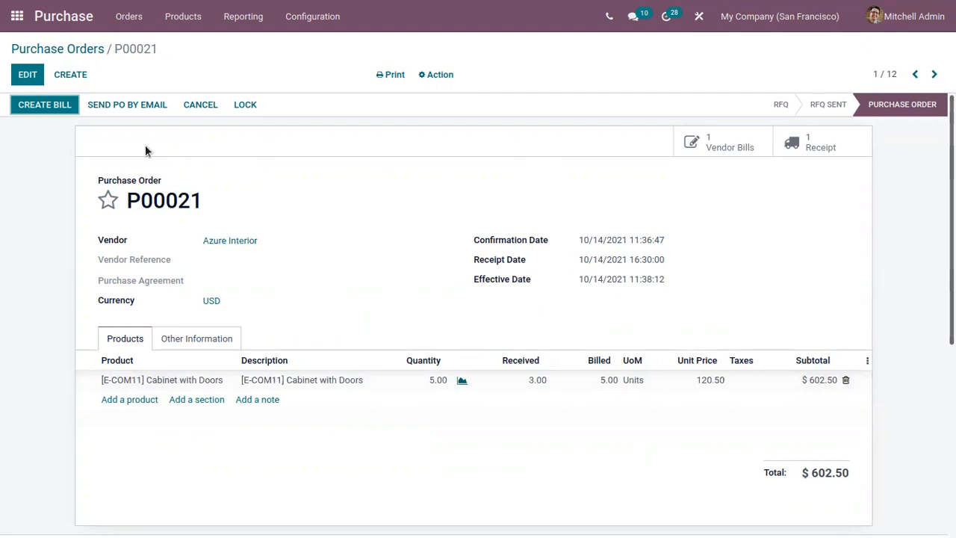
mouse_move(719, 147)
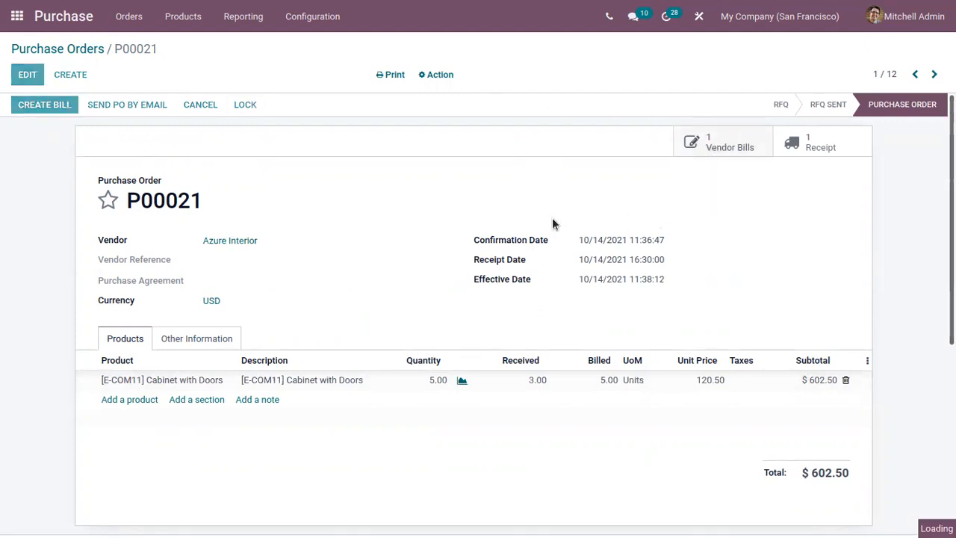
mouse_move(428, 224)
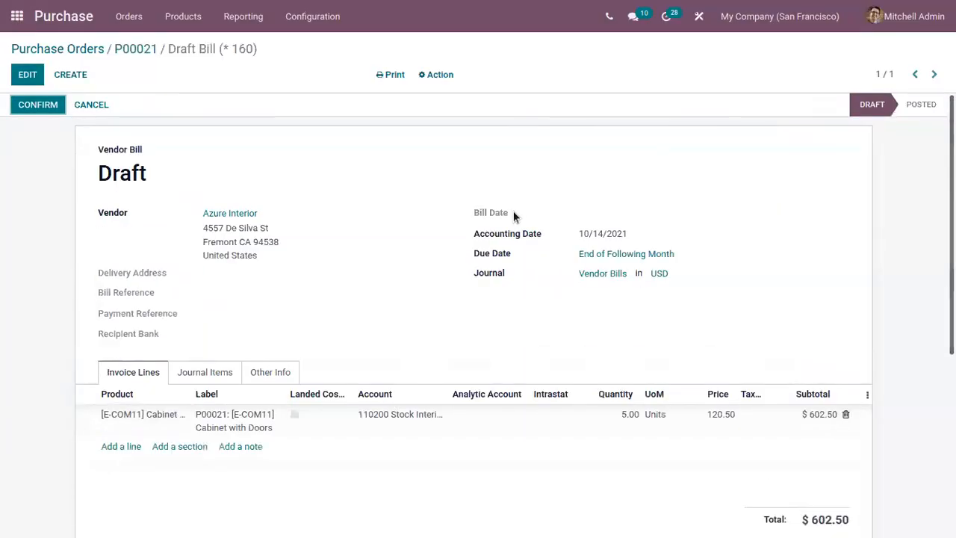
mouse_move(120, 110)
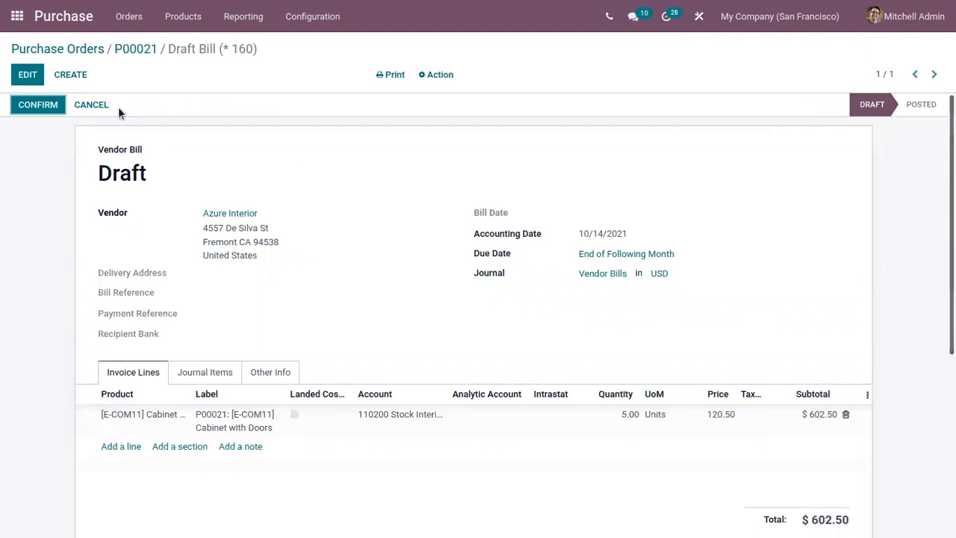
Step: Save the 4-unit $482.00 draft bill and view Other Info, where Should Be Paid reads Exception
click(27, 74)
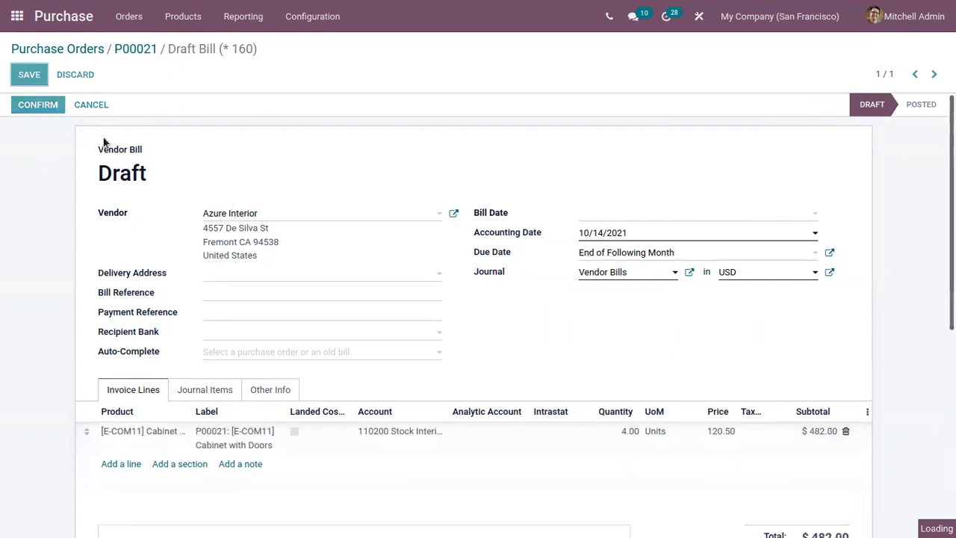
click(28, 74)
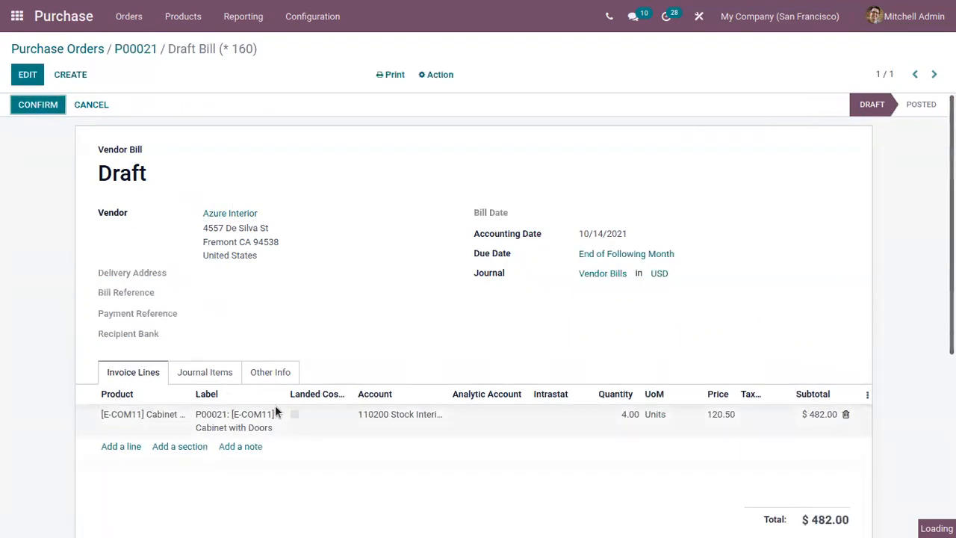
click(270, 372)
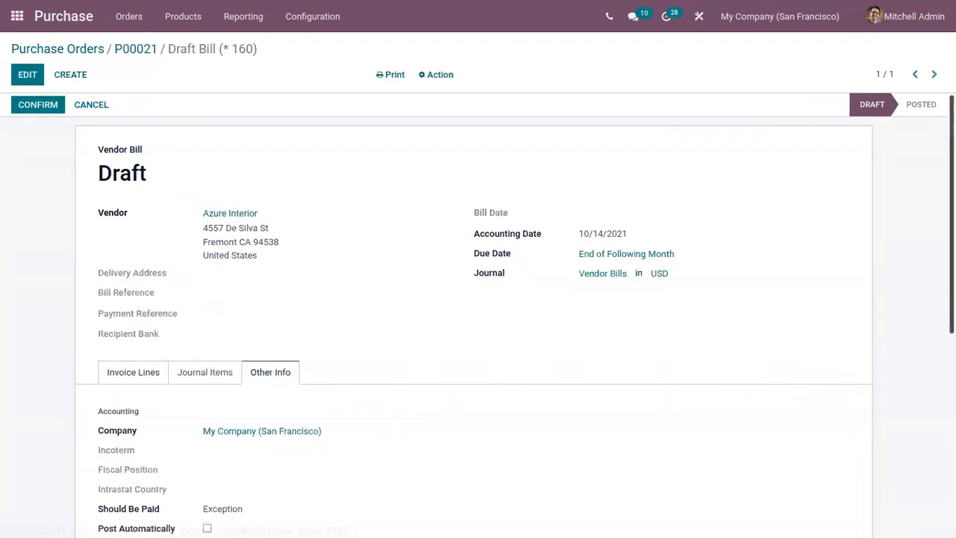
scroll(down, 3)
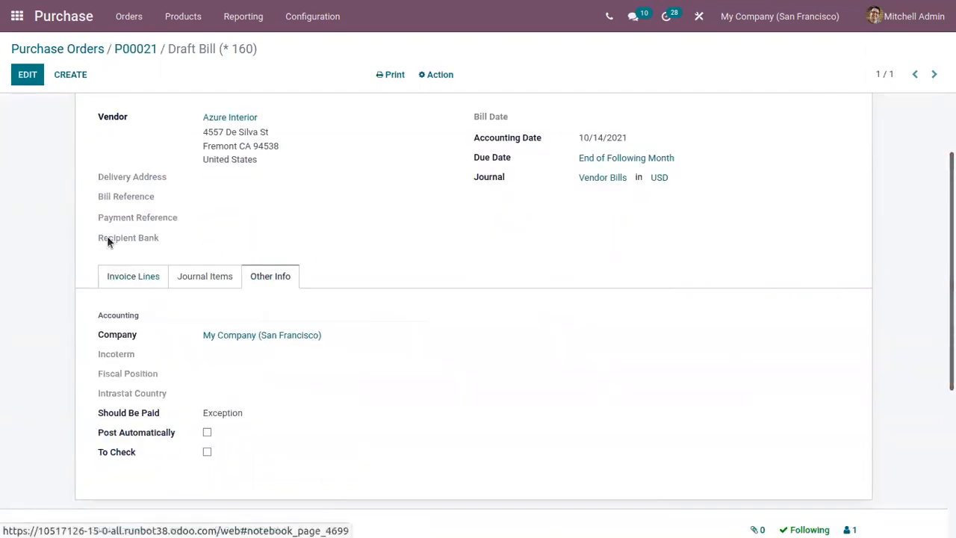
Step: Change the Cabinet with Doors quantity from 4 to 3 and save the $361.50 bill
click(27, 74)
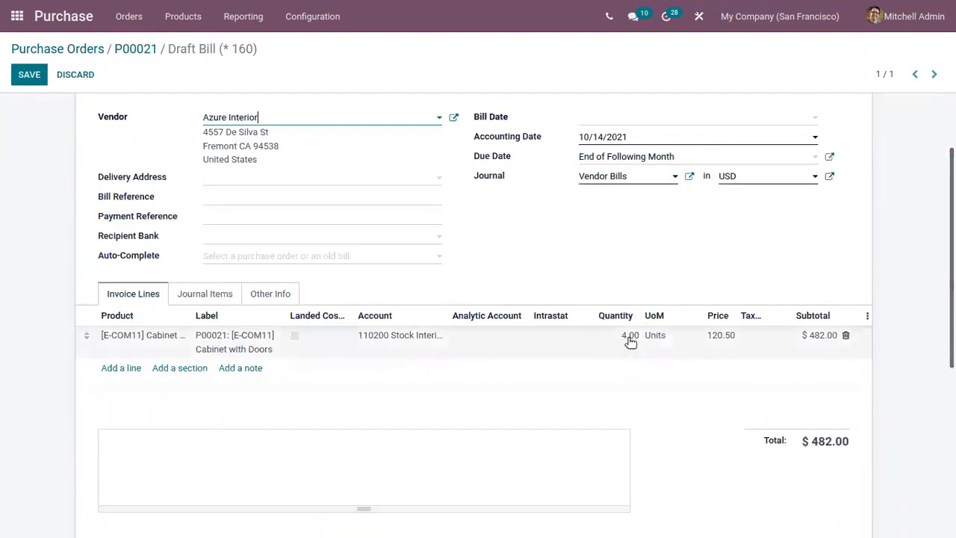
click(630, 335)
text(3)
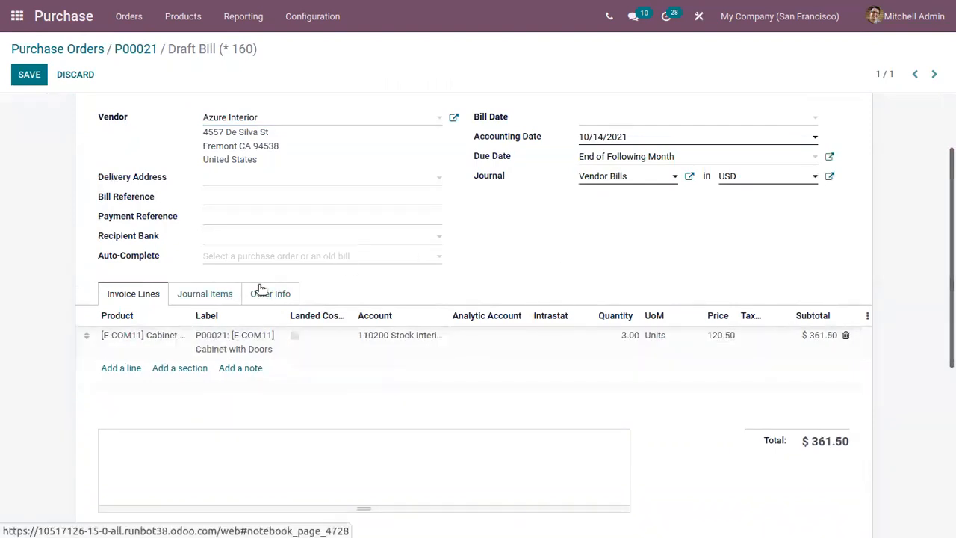
click(270, 293)
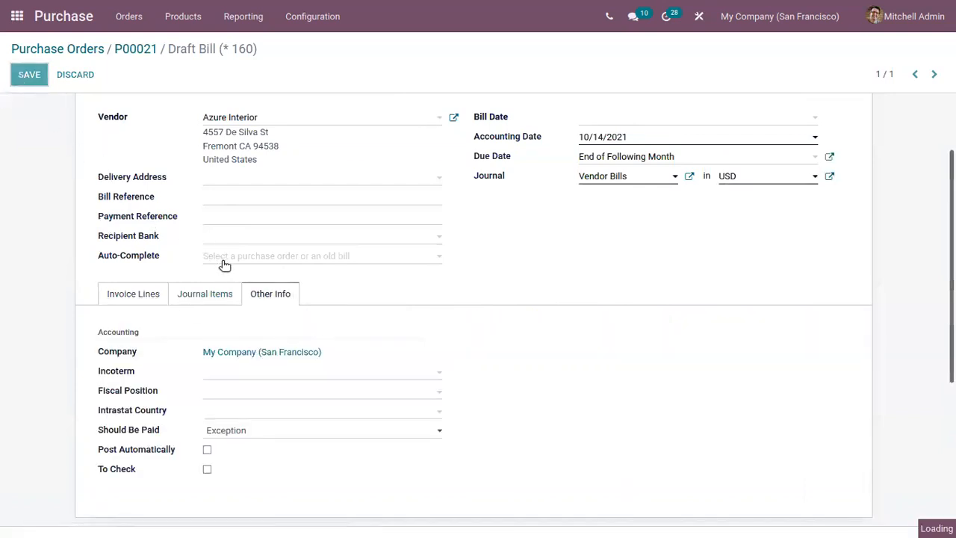
click(29, 74)
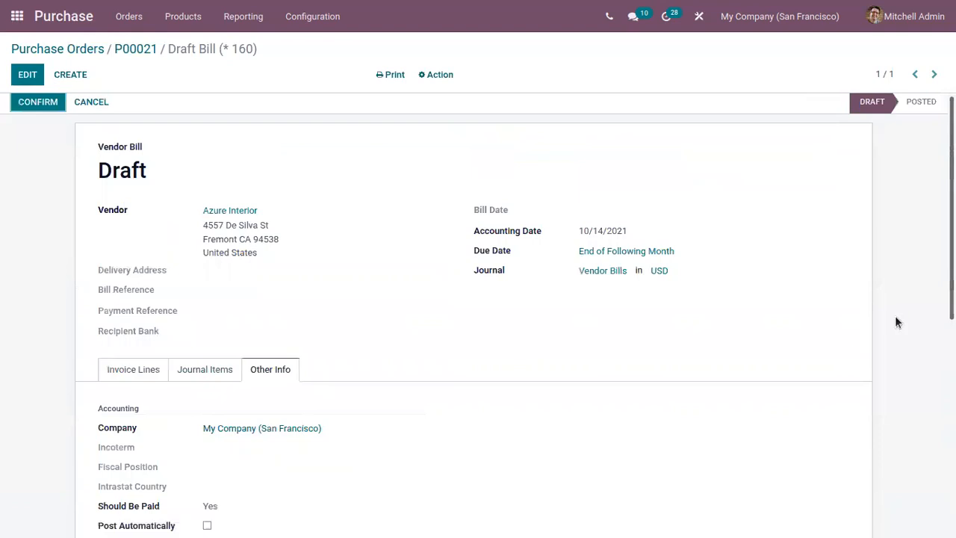
scroll(down, 3)
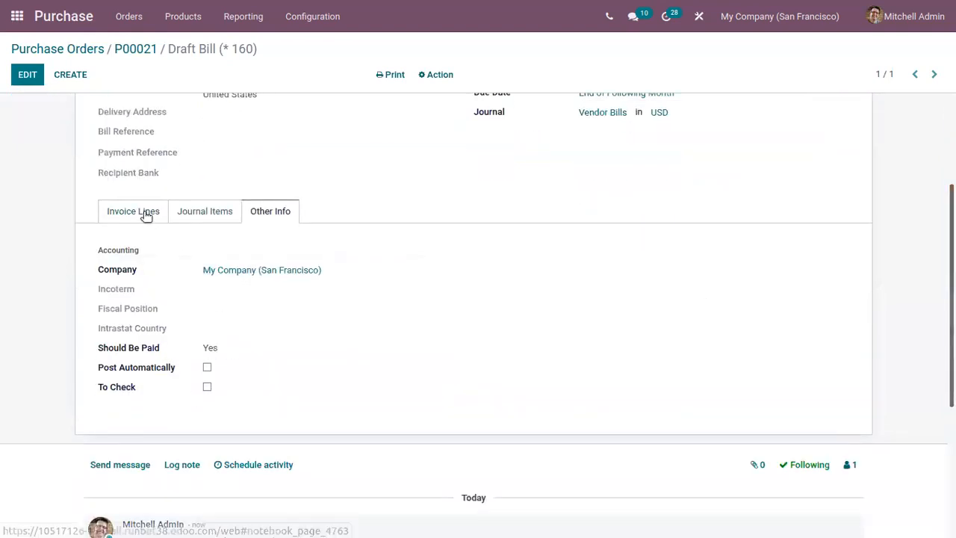
Step: Edit BILL/2021/10/0003 and review the Yes/No/Exception choices, leaving Should Be Paid on Yes
click(26, 74)
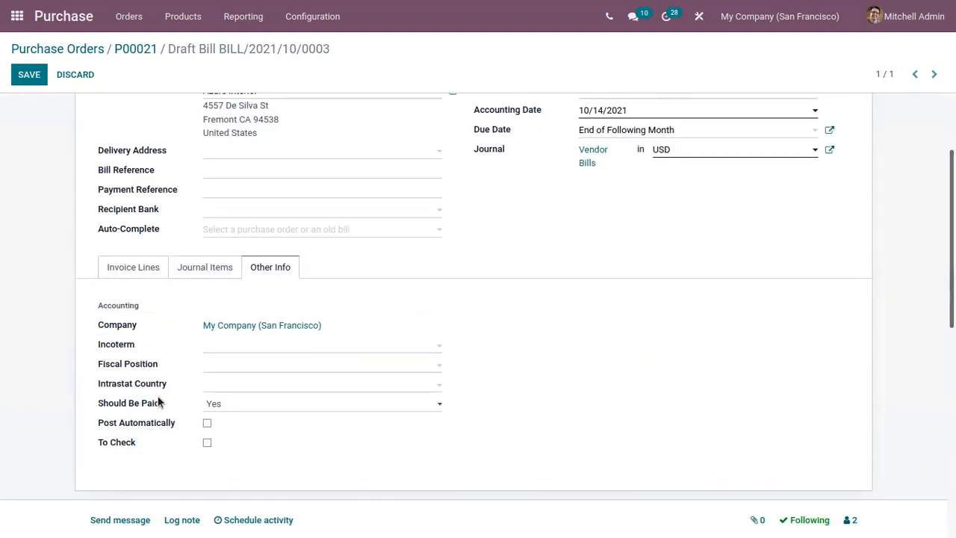
mouse_move(221, 413)
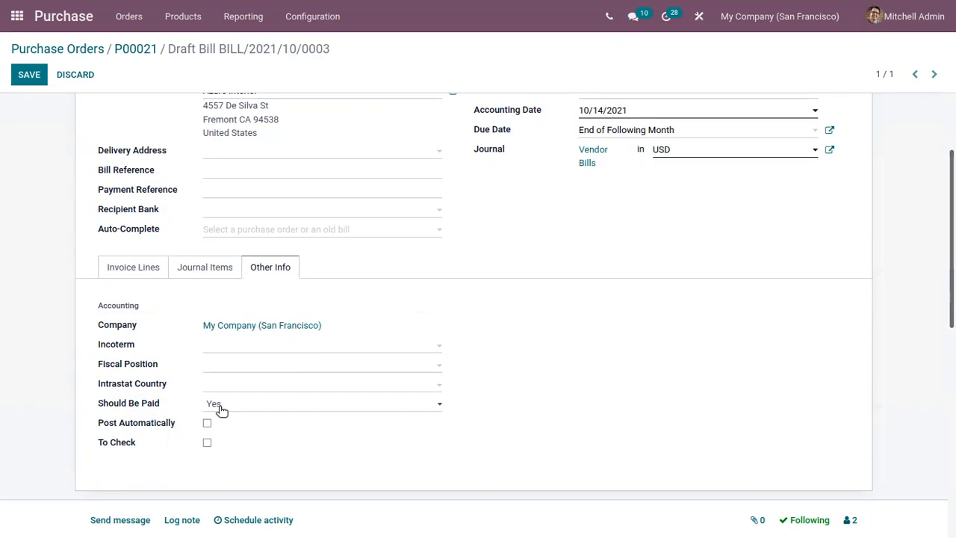
click(321, 403)
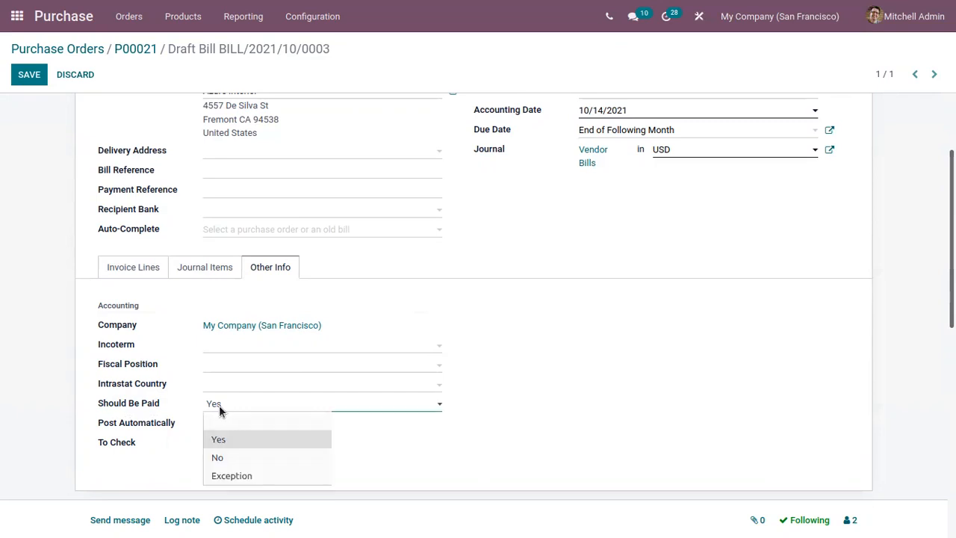
mouse_move(251, 442)
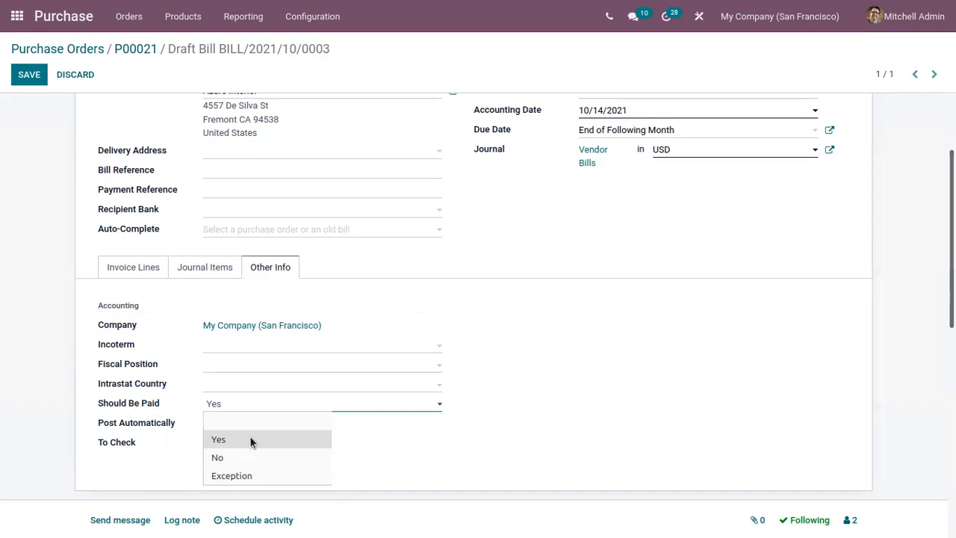
mouse_move(240, 448)
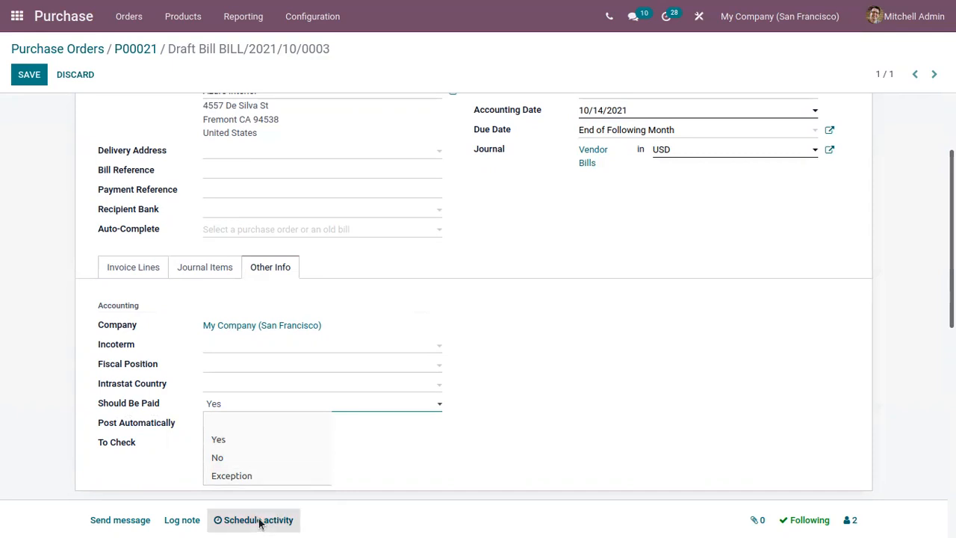
mouse_move(232, 476)
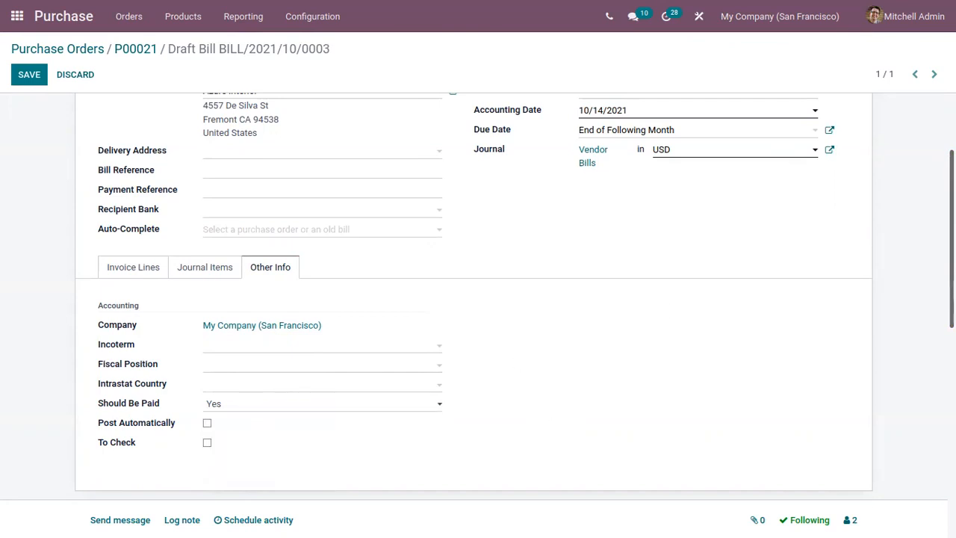
Step: Confirm BILL/2021/10/0003 to post it with bill date 10/14/2021
scroll(up, 3)
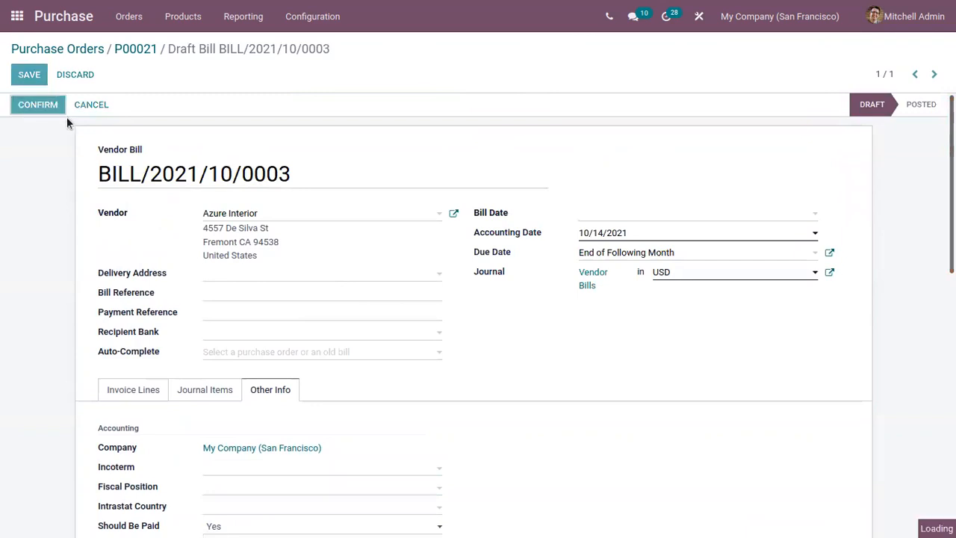
mouse_move(55, 121)
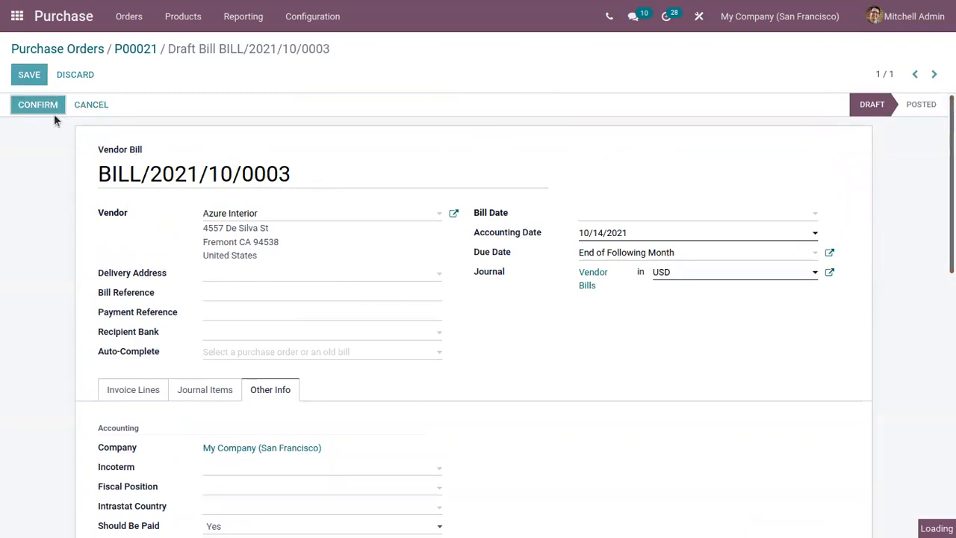
click(38, 104)
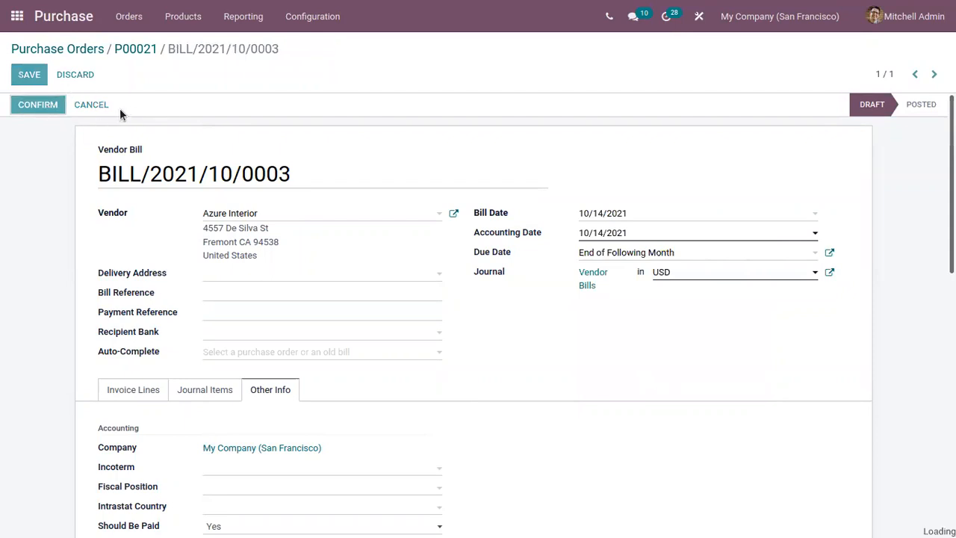
click(38, 104)
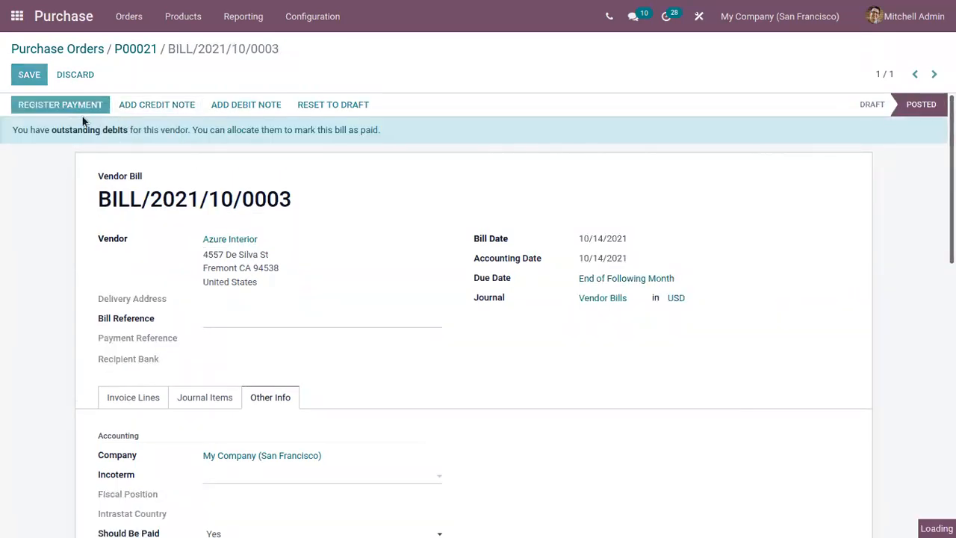
Step: Register a $361.50 Bank payment for BILL/2021/10/0003, marking it In Payment
click(60, 104)
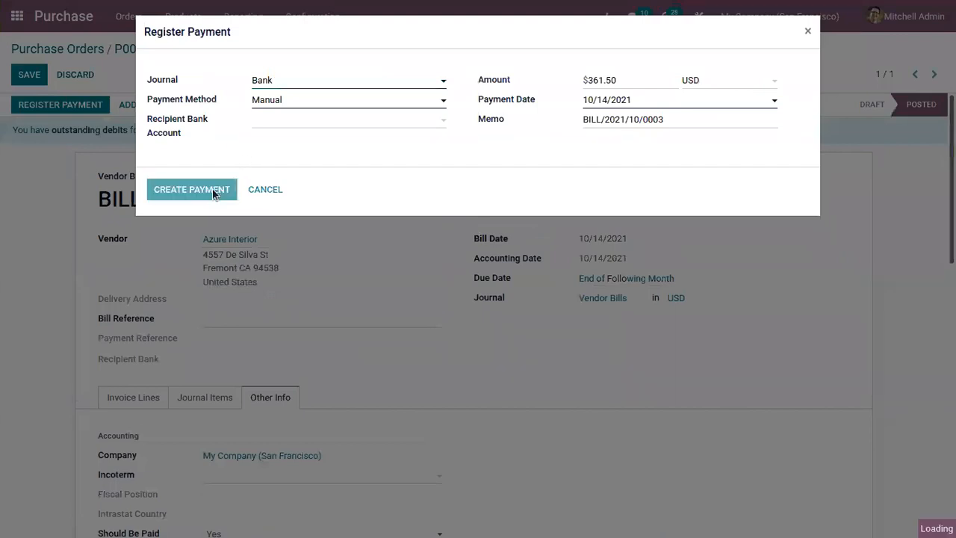
click(191, 189)
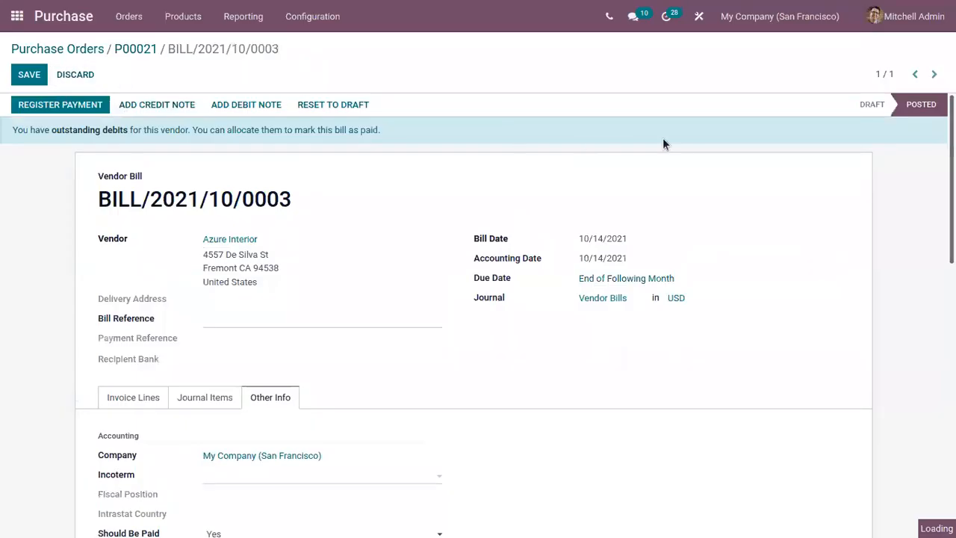
click(60, 104)
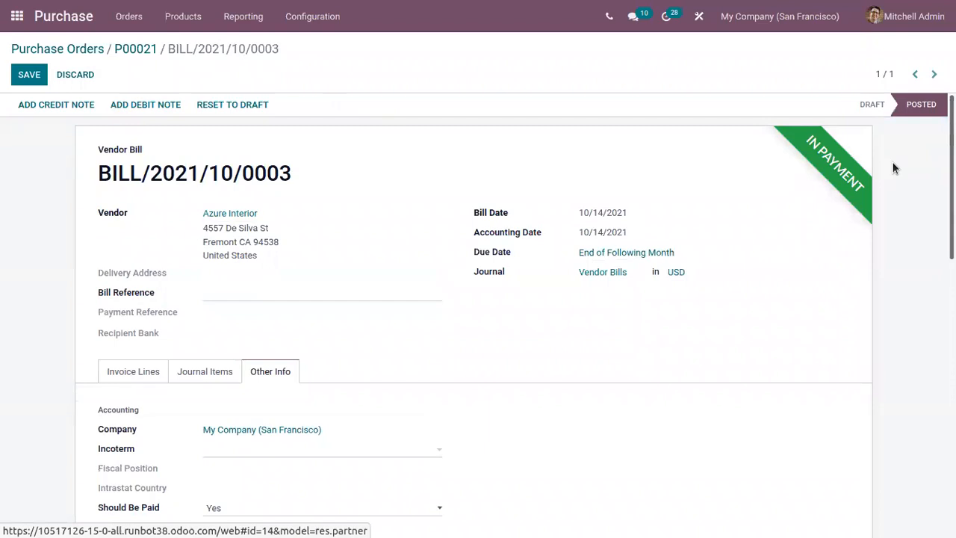
mouse_move(527, 111)
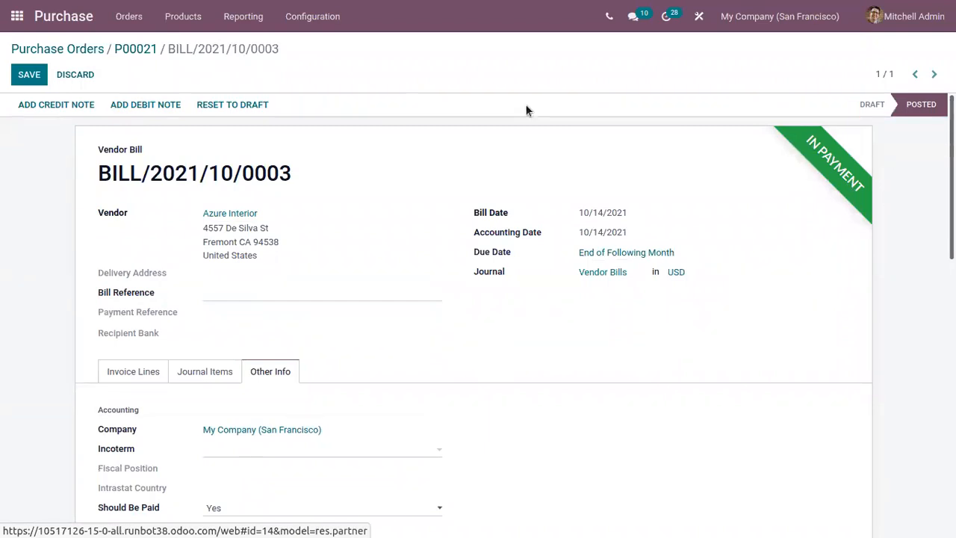
mouse_move(135, 49)
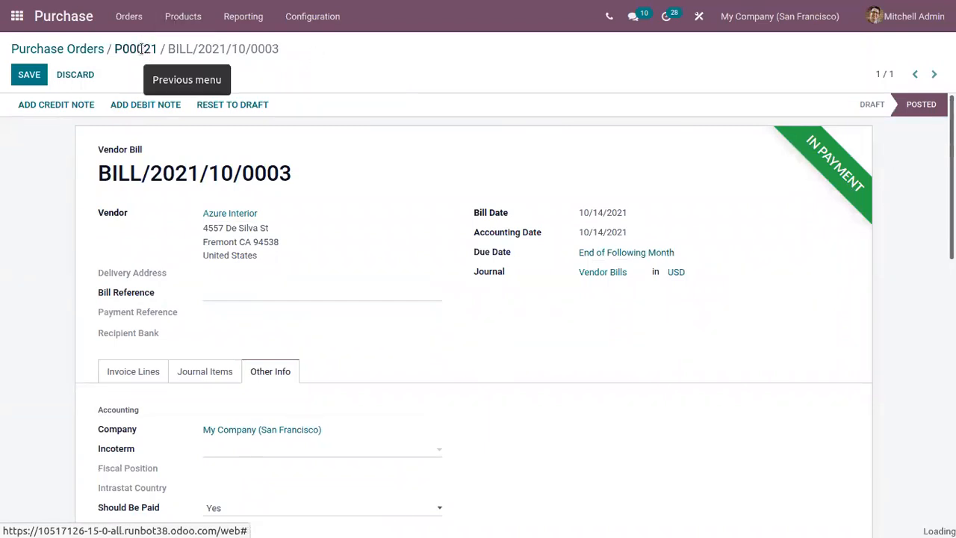
Step: Go back to P00021, now showing 3 of 5 cabinets received and billed
click(135, 49)
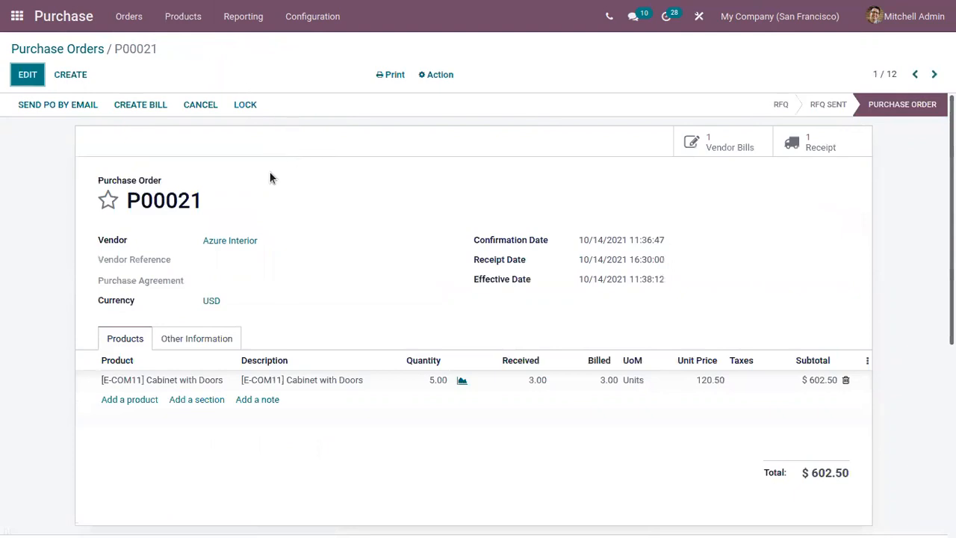
mouse_move(415, 381)
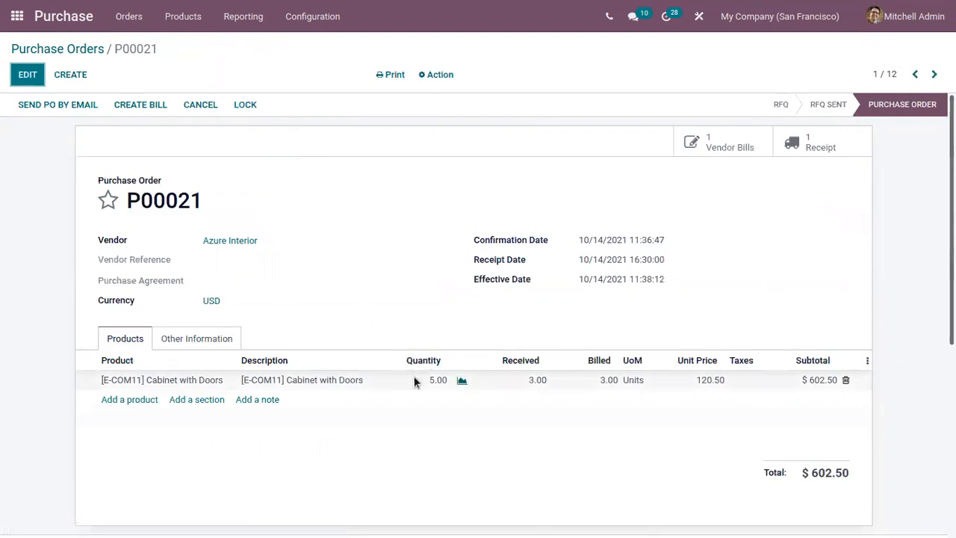
mouse_move(543, 384)
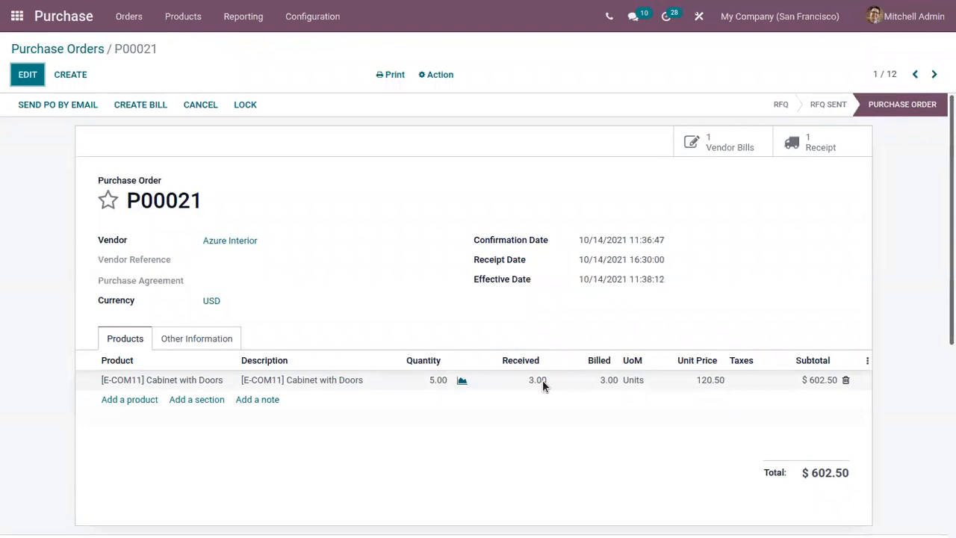
mouse_move(609, 396)
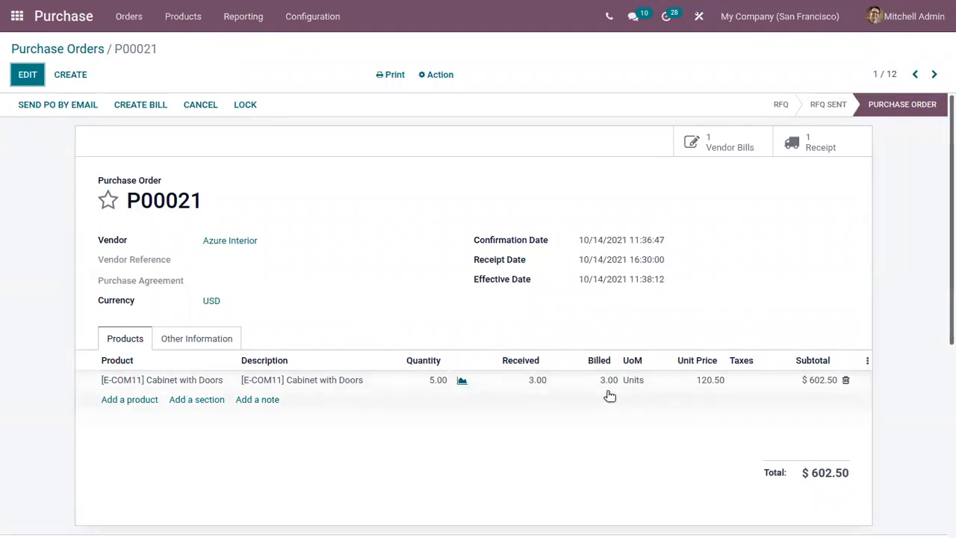